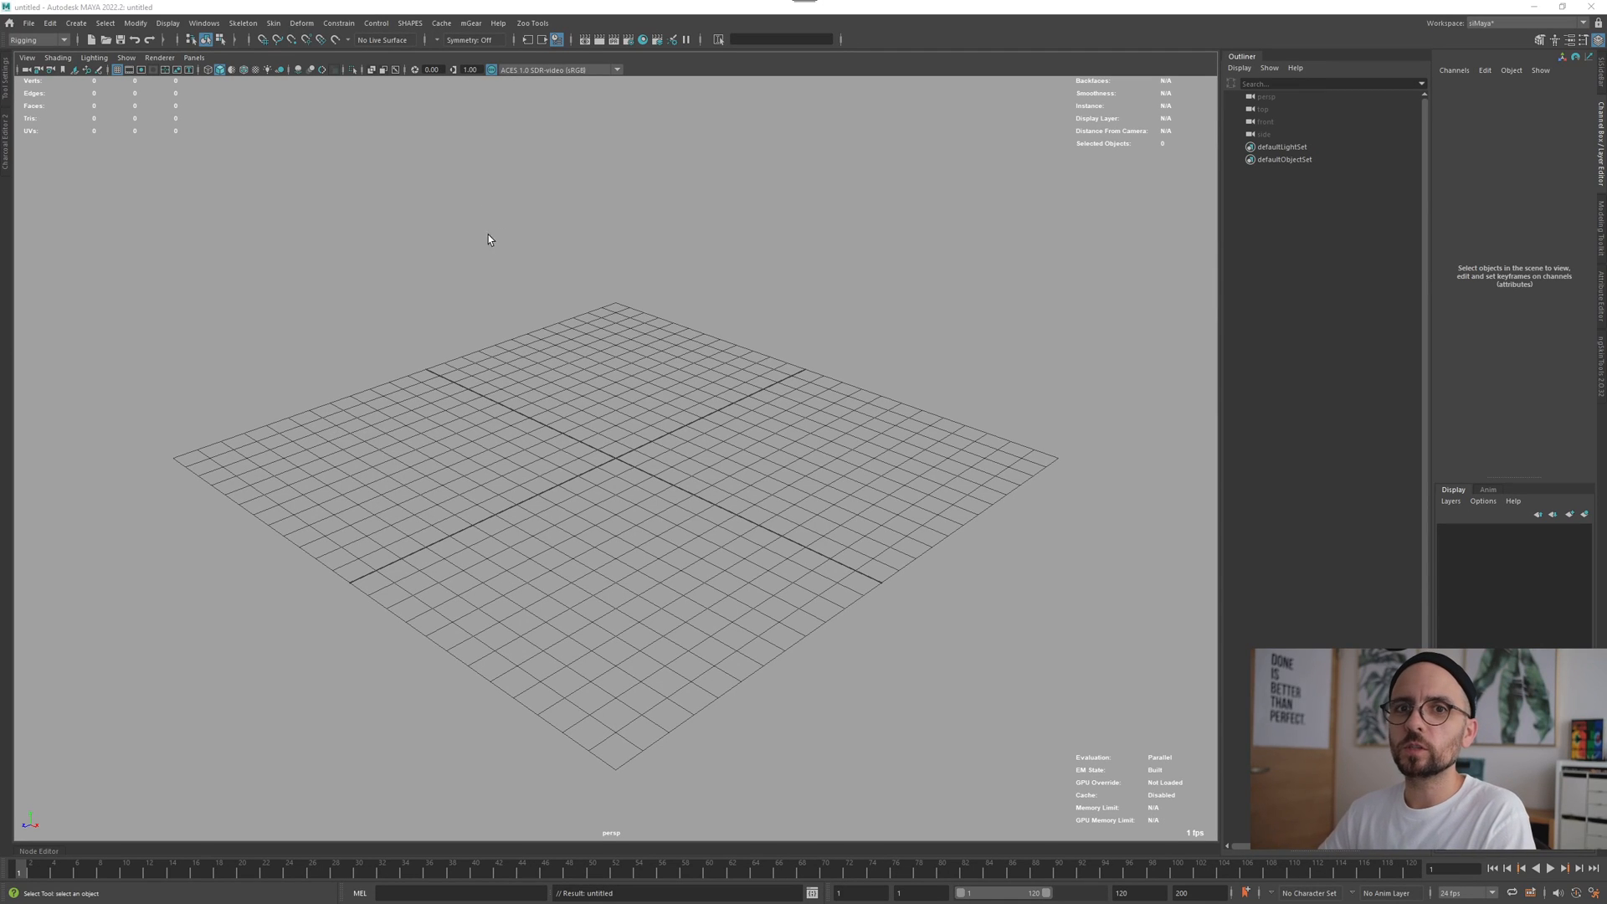
mouse_move(514, 235)
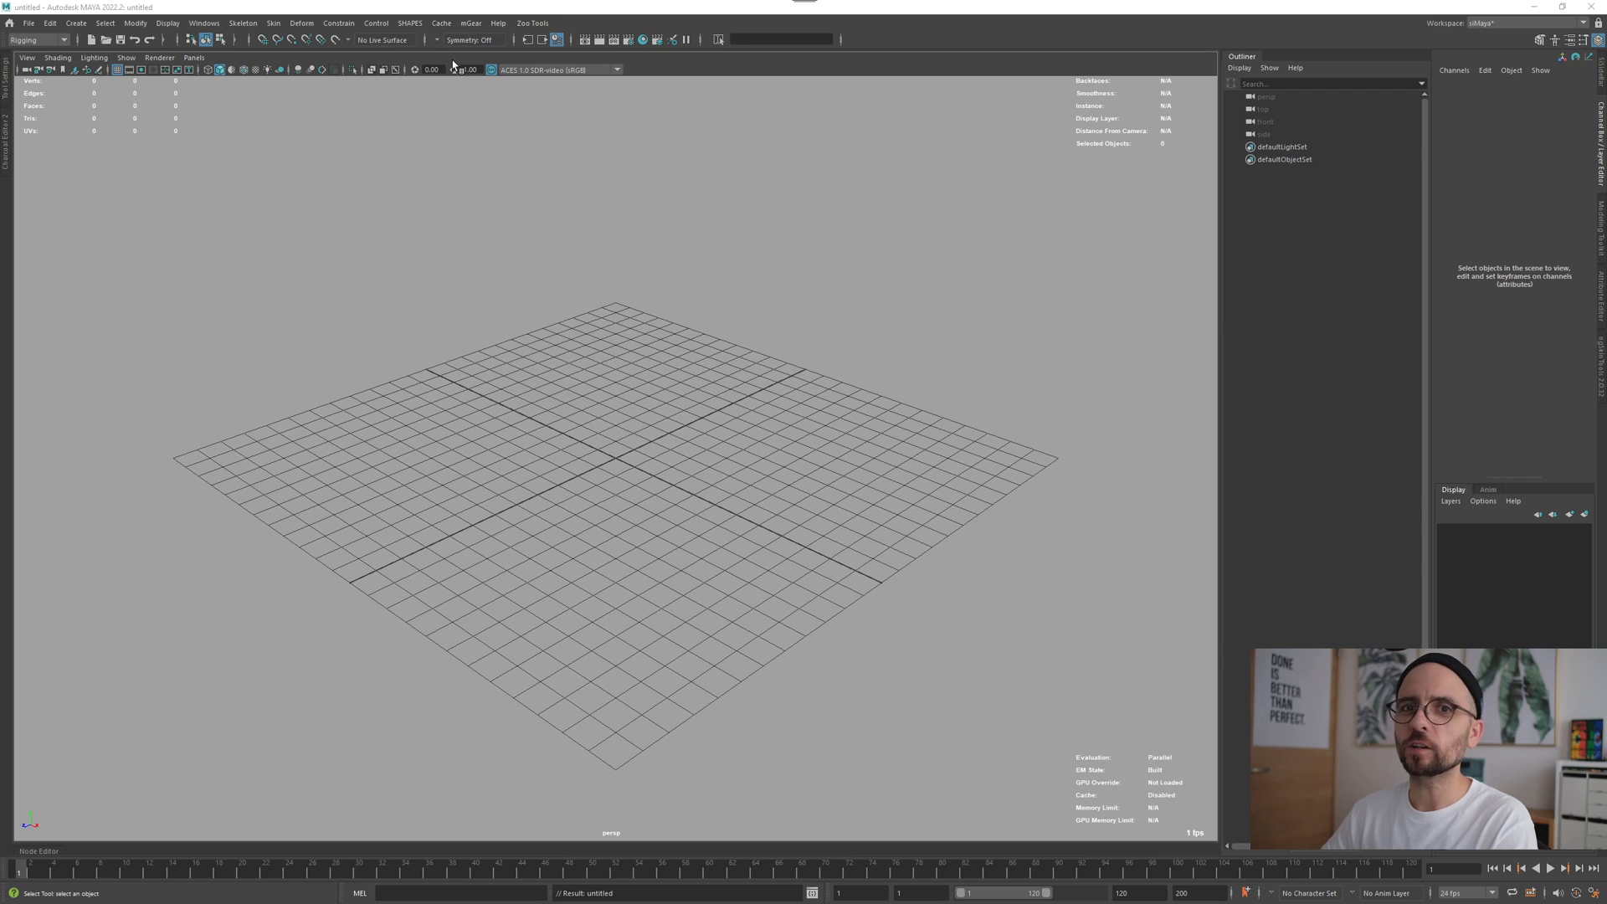
Reveal the mGear tools menu listing the Anim Picker submenu.
left_click(470, 22)
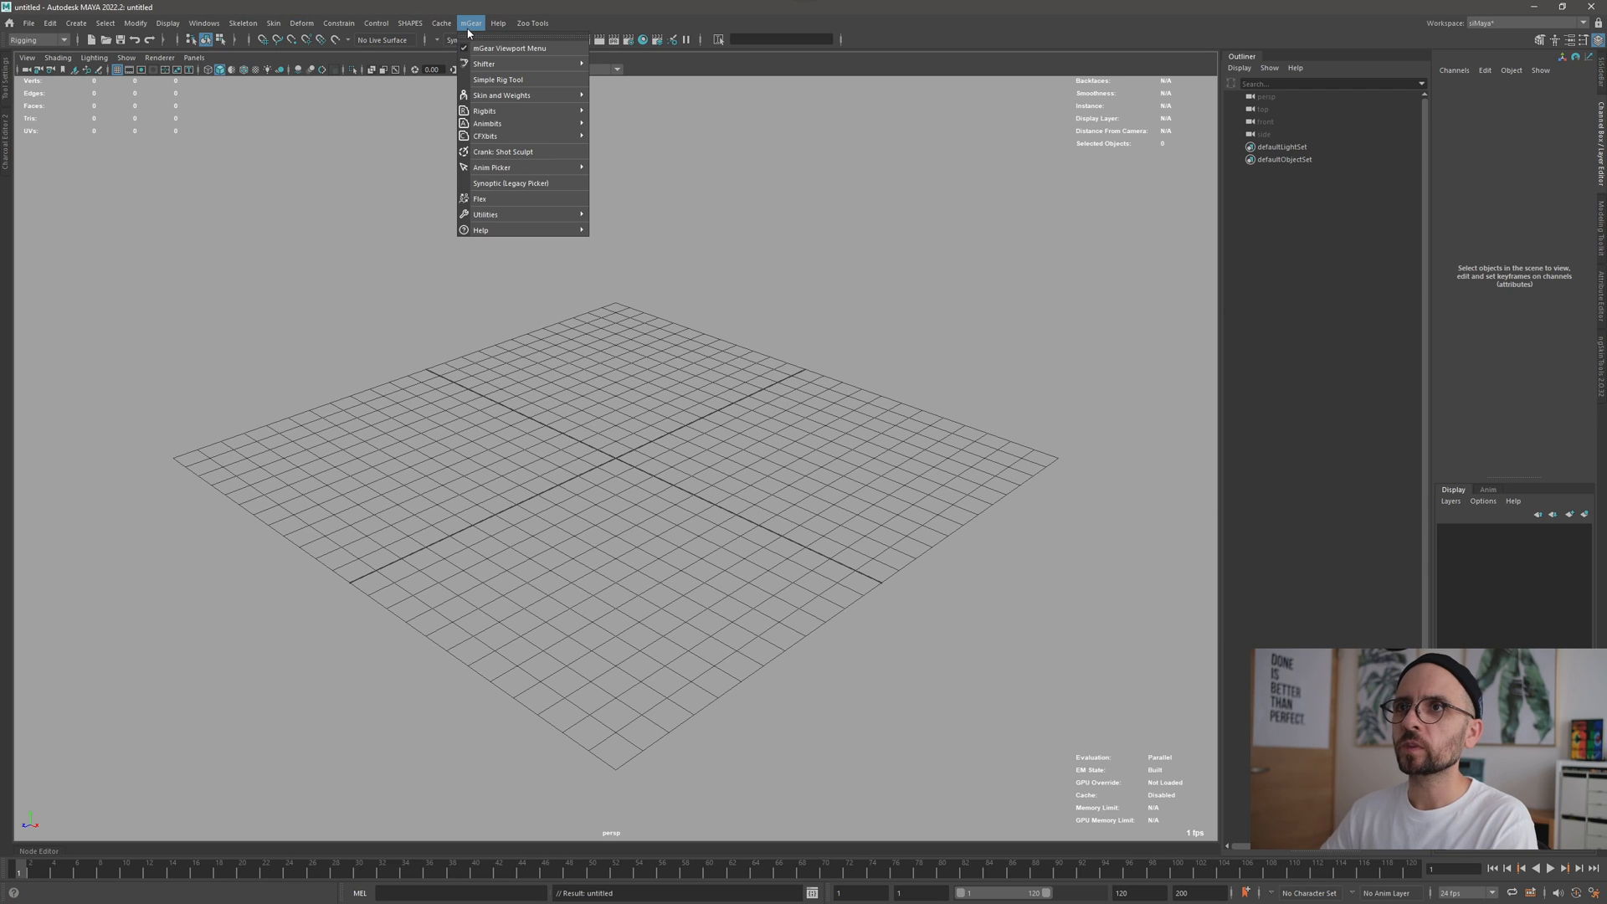
mouse_move(512, 183)
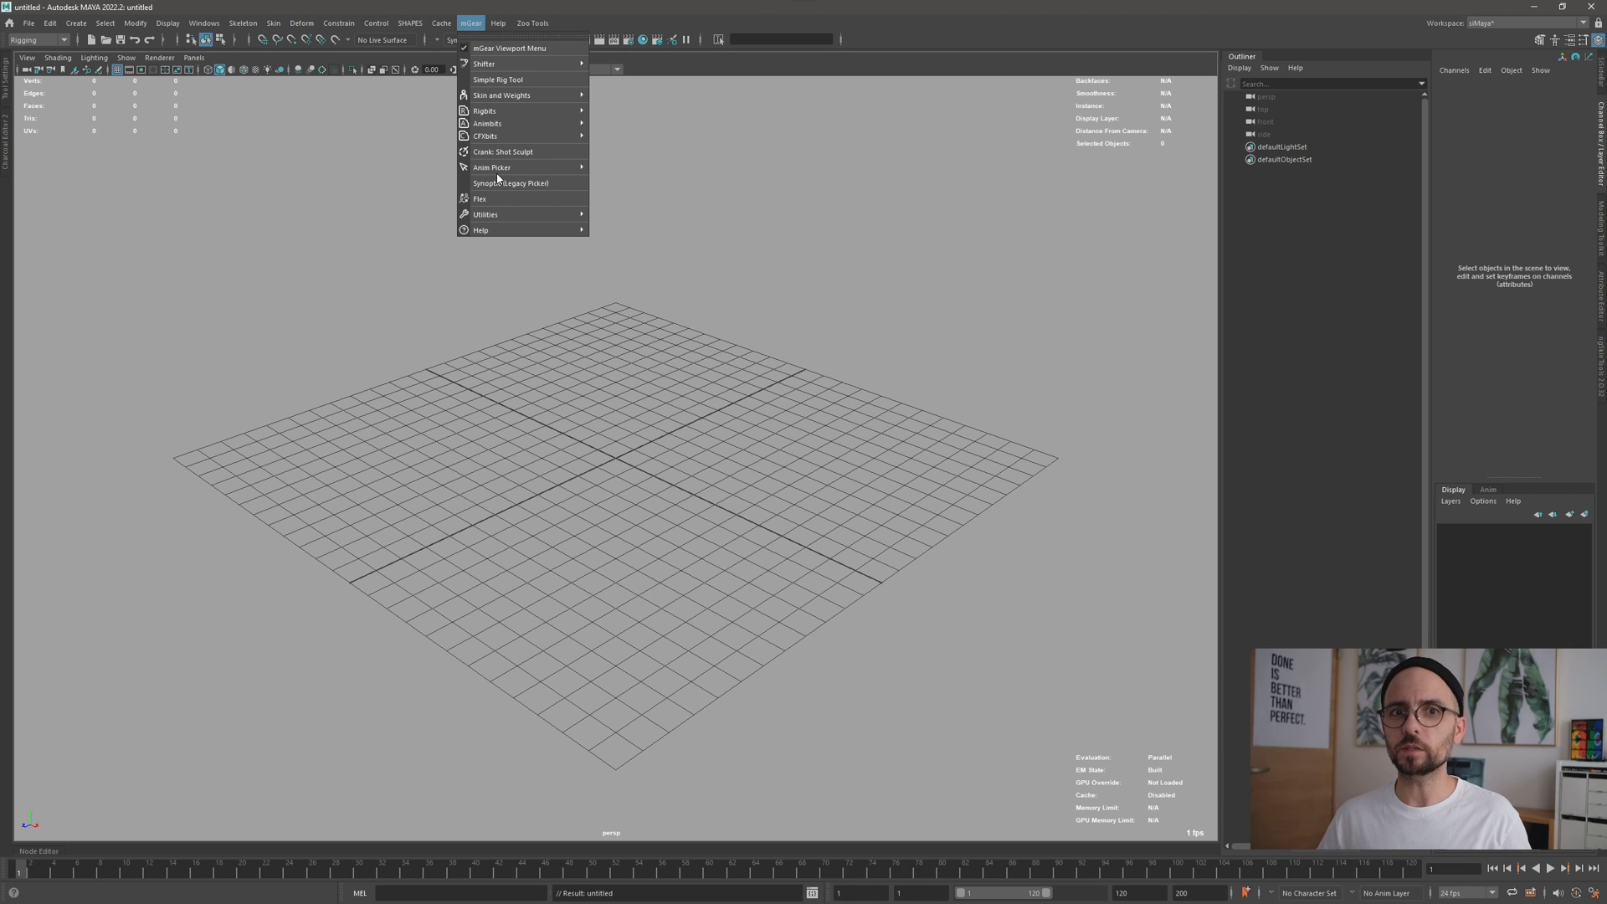
mouse_move(493, 168)
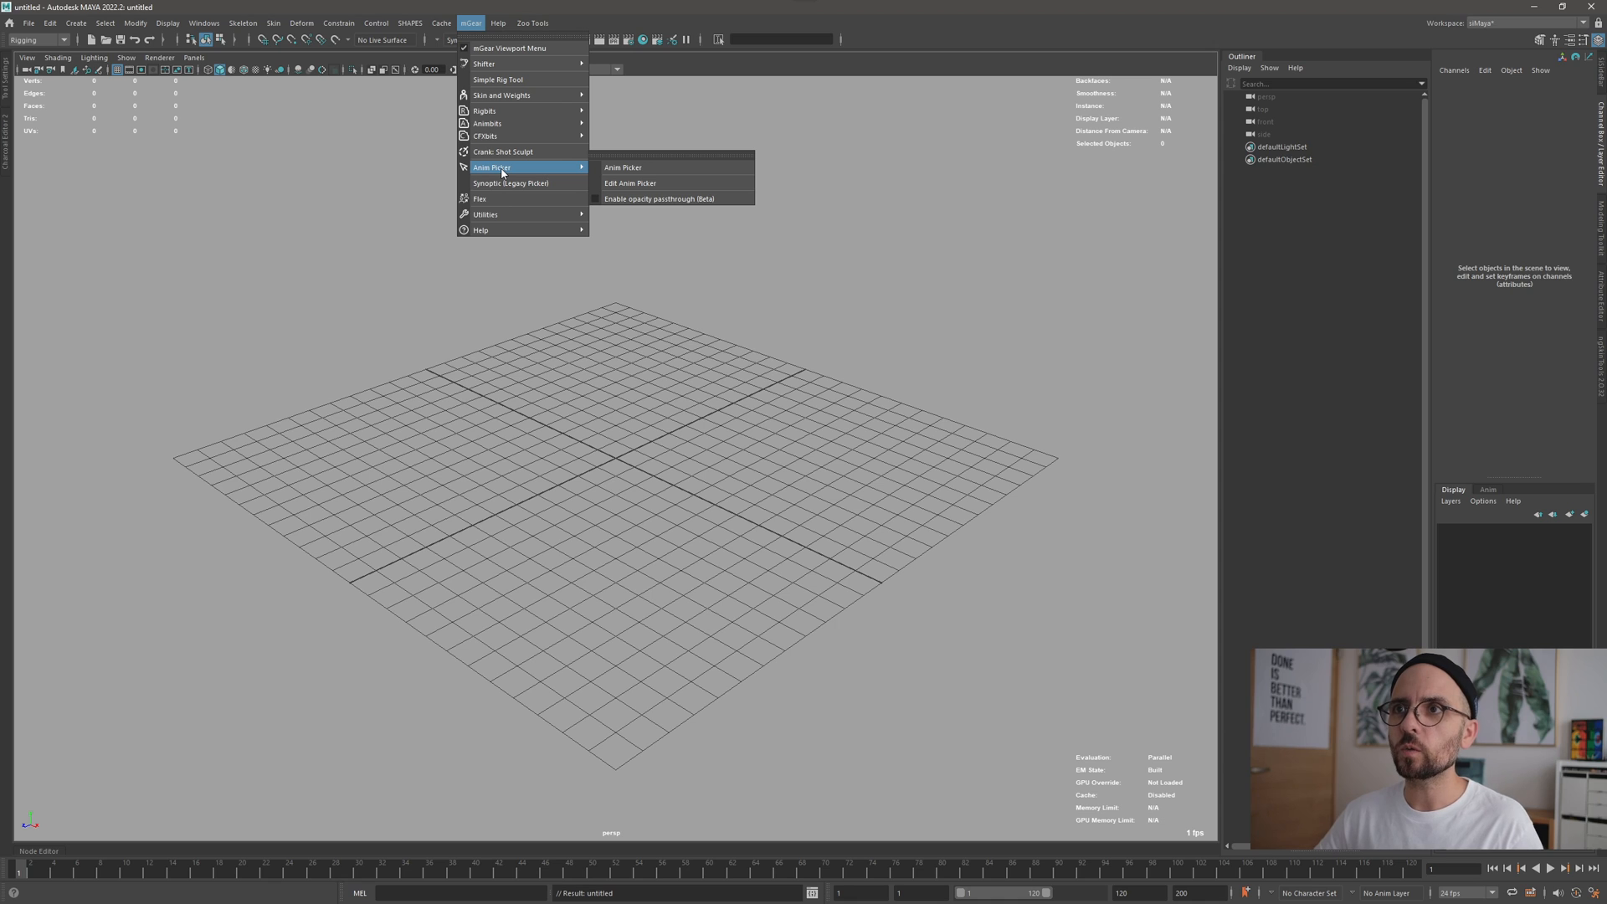
mouse_move(586, 176)
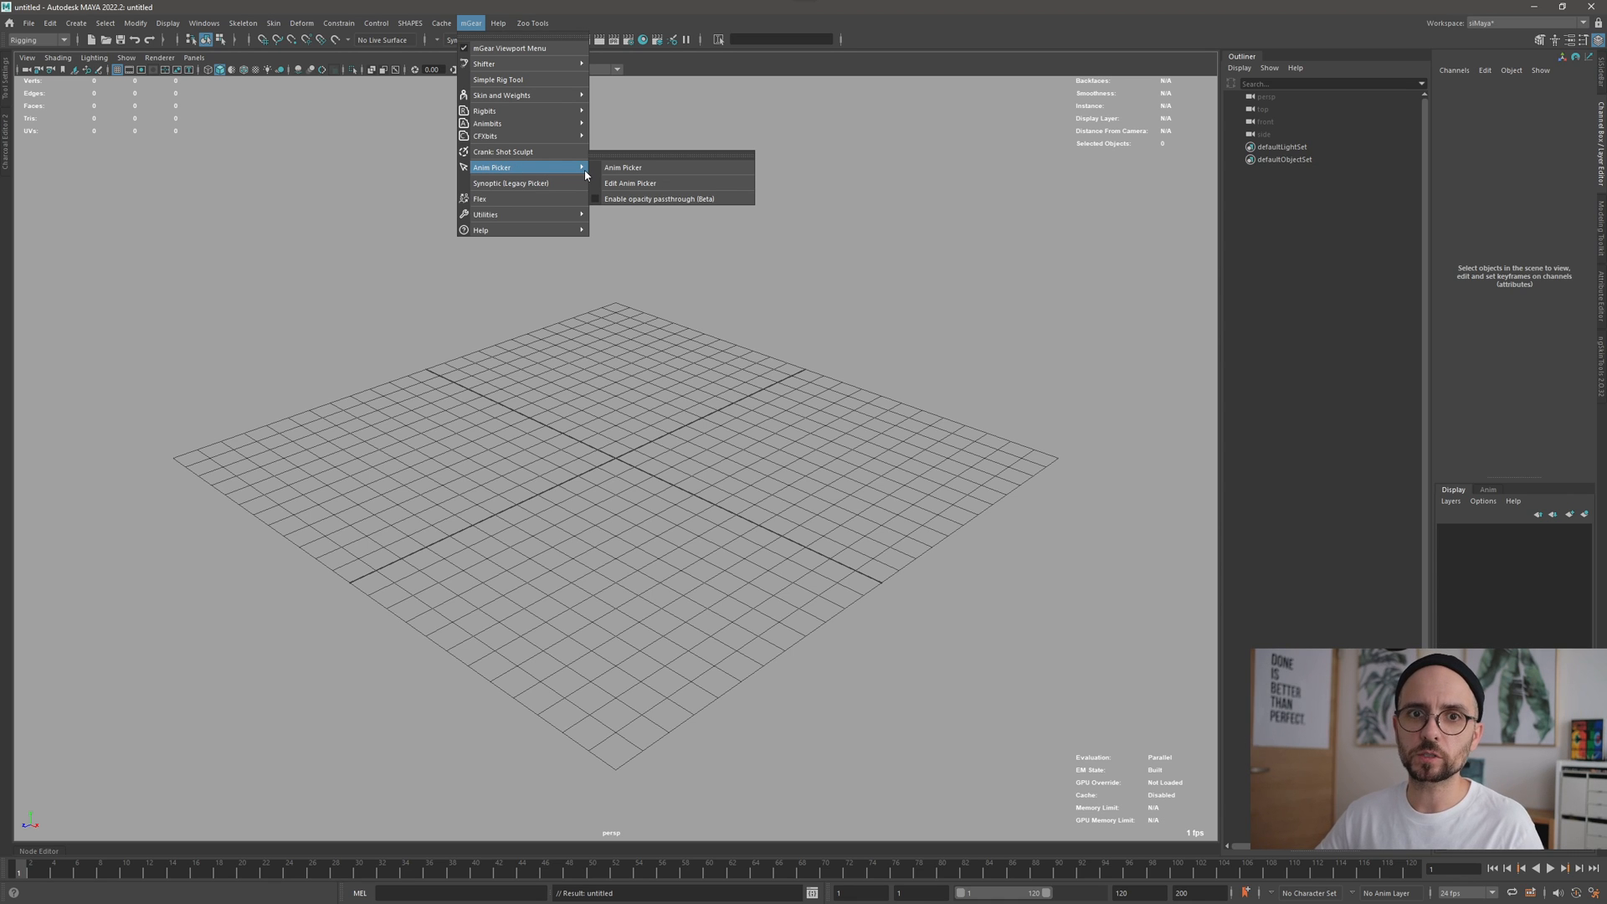
mouse_move(623, 168)
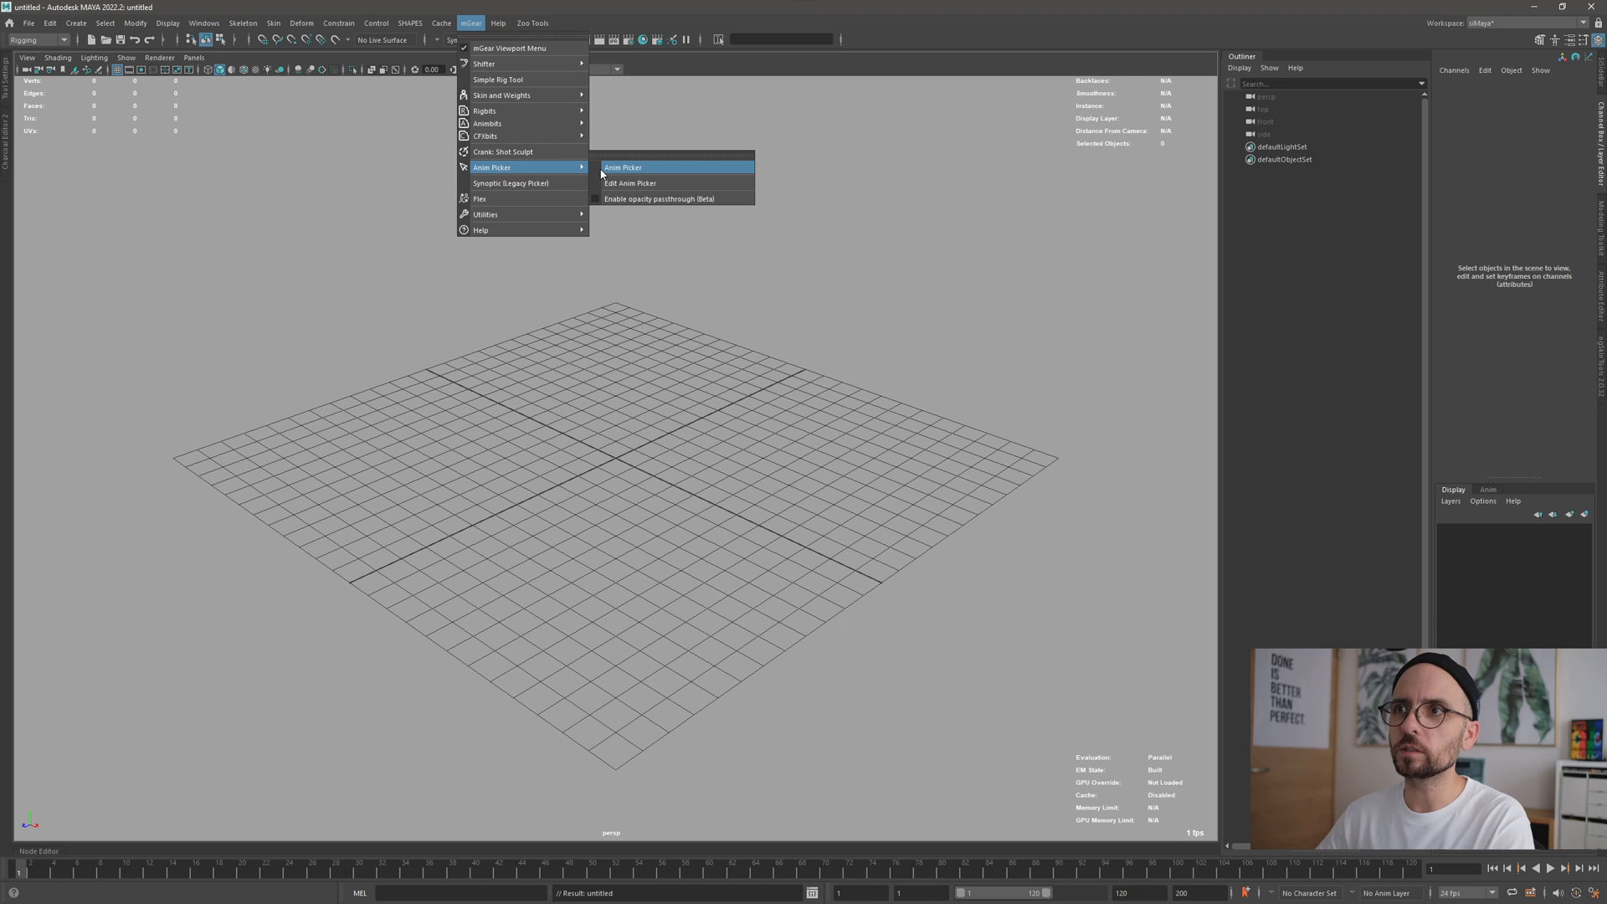
mouse_move(601, 172)
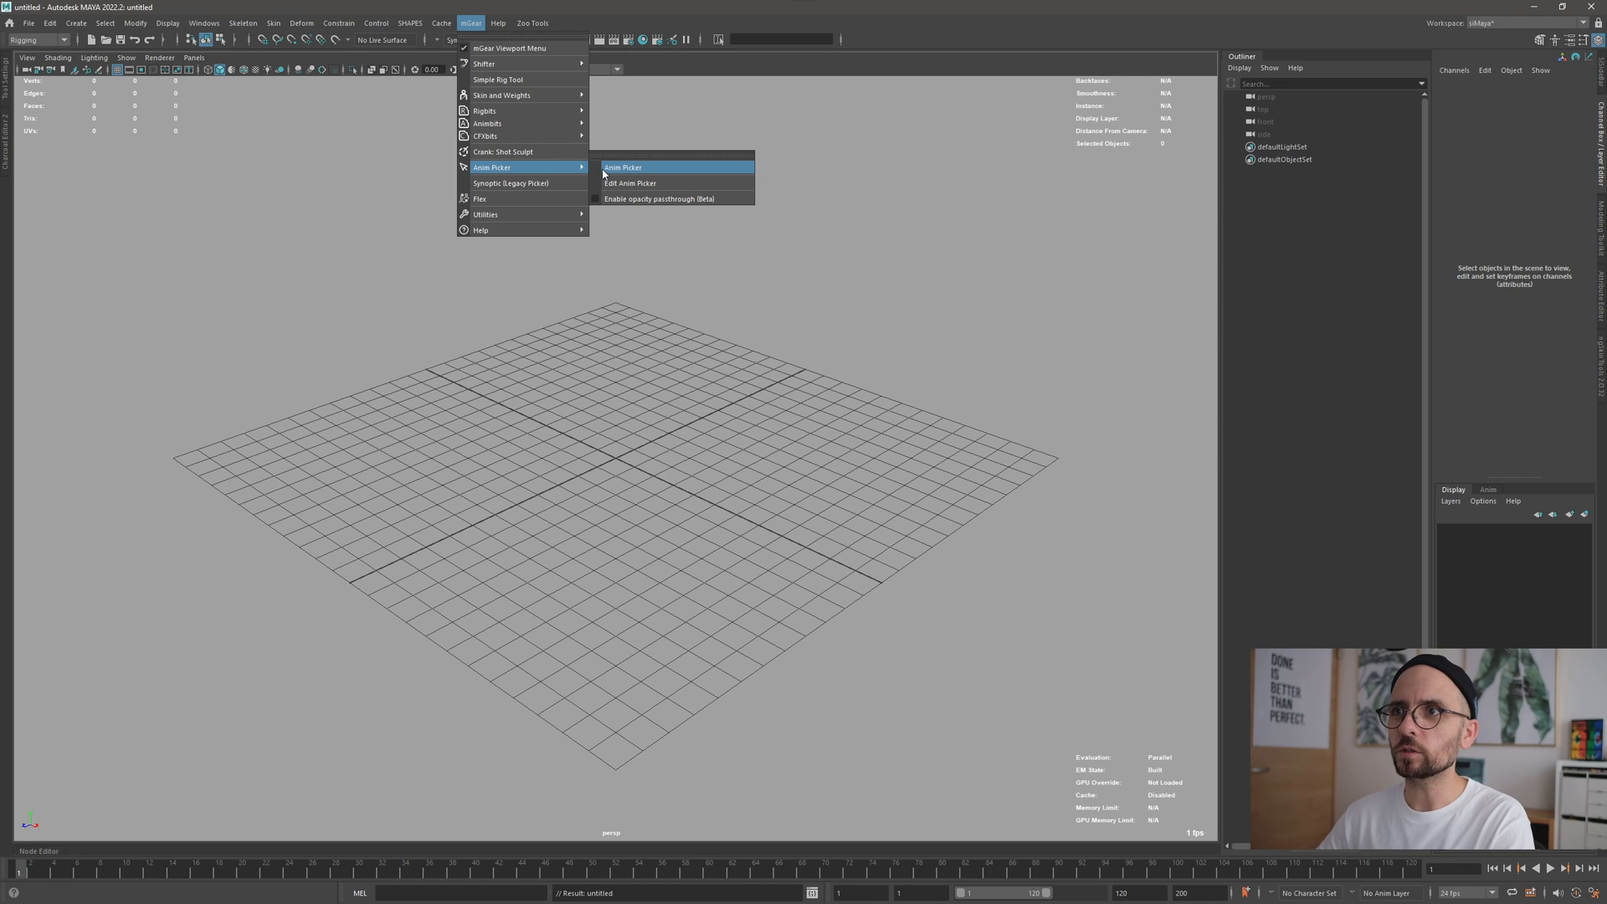
mouse_move(631, 183)
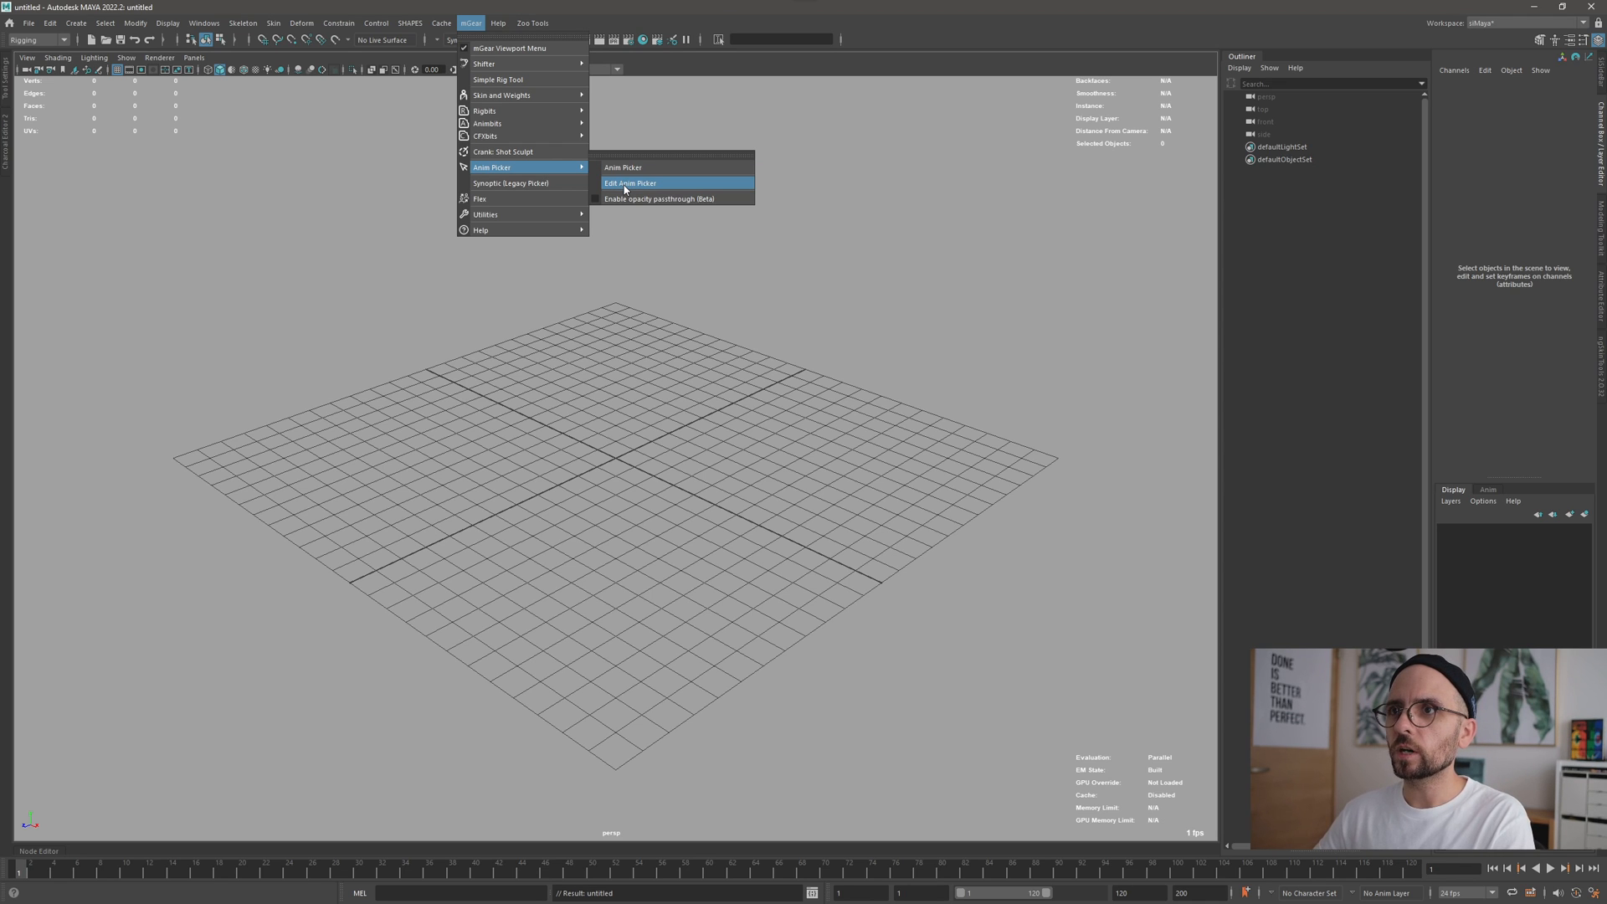
Launch Edit Anim Picker and create a new PICKER_DATA node with a default square item.
left_click(631, 182)
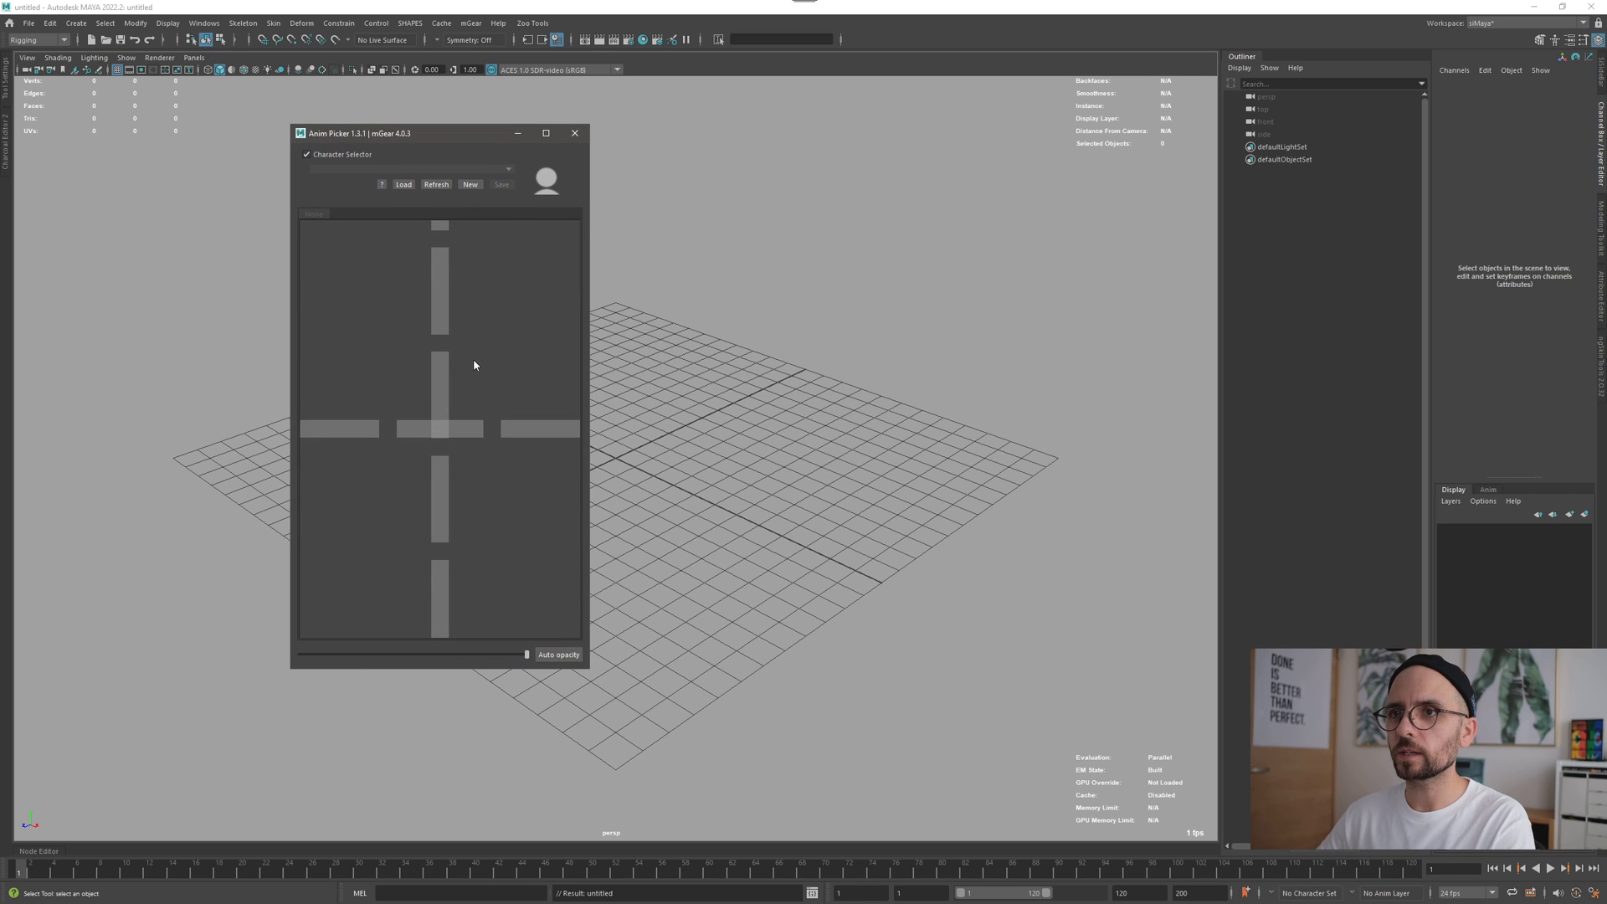
mouse_move(469, 359)
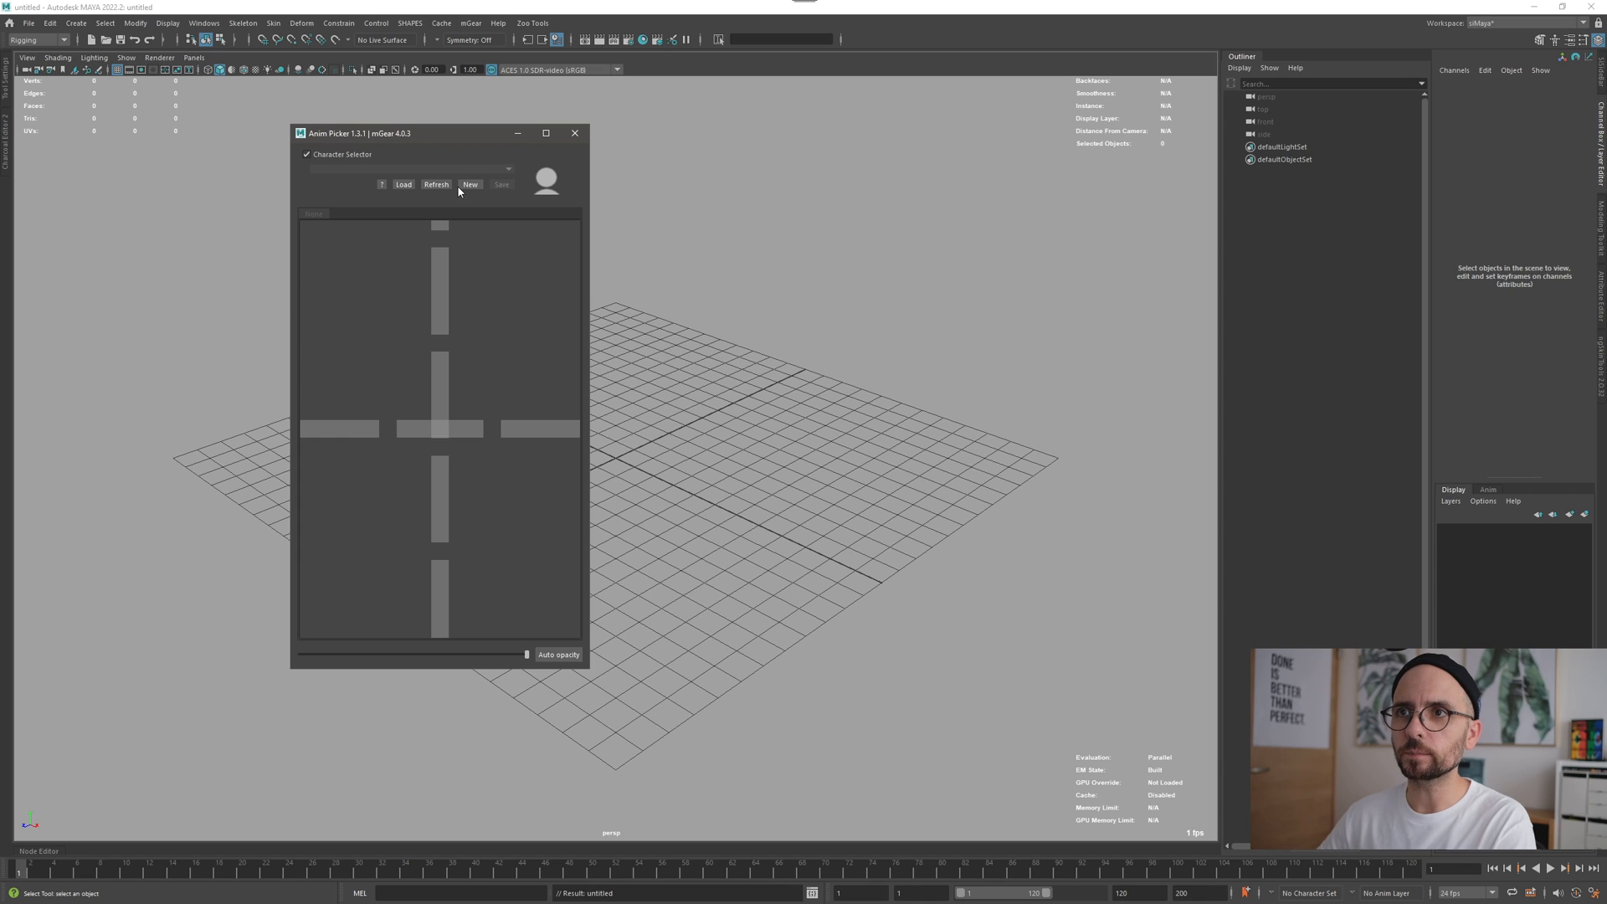
mouse_move(474, 196)
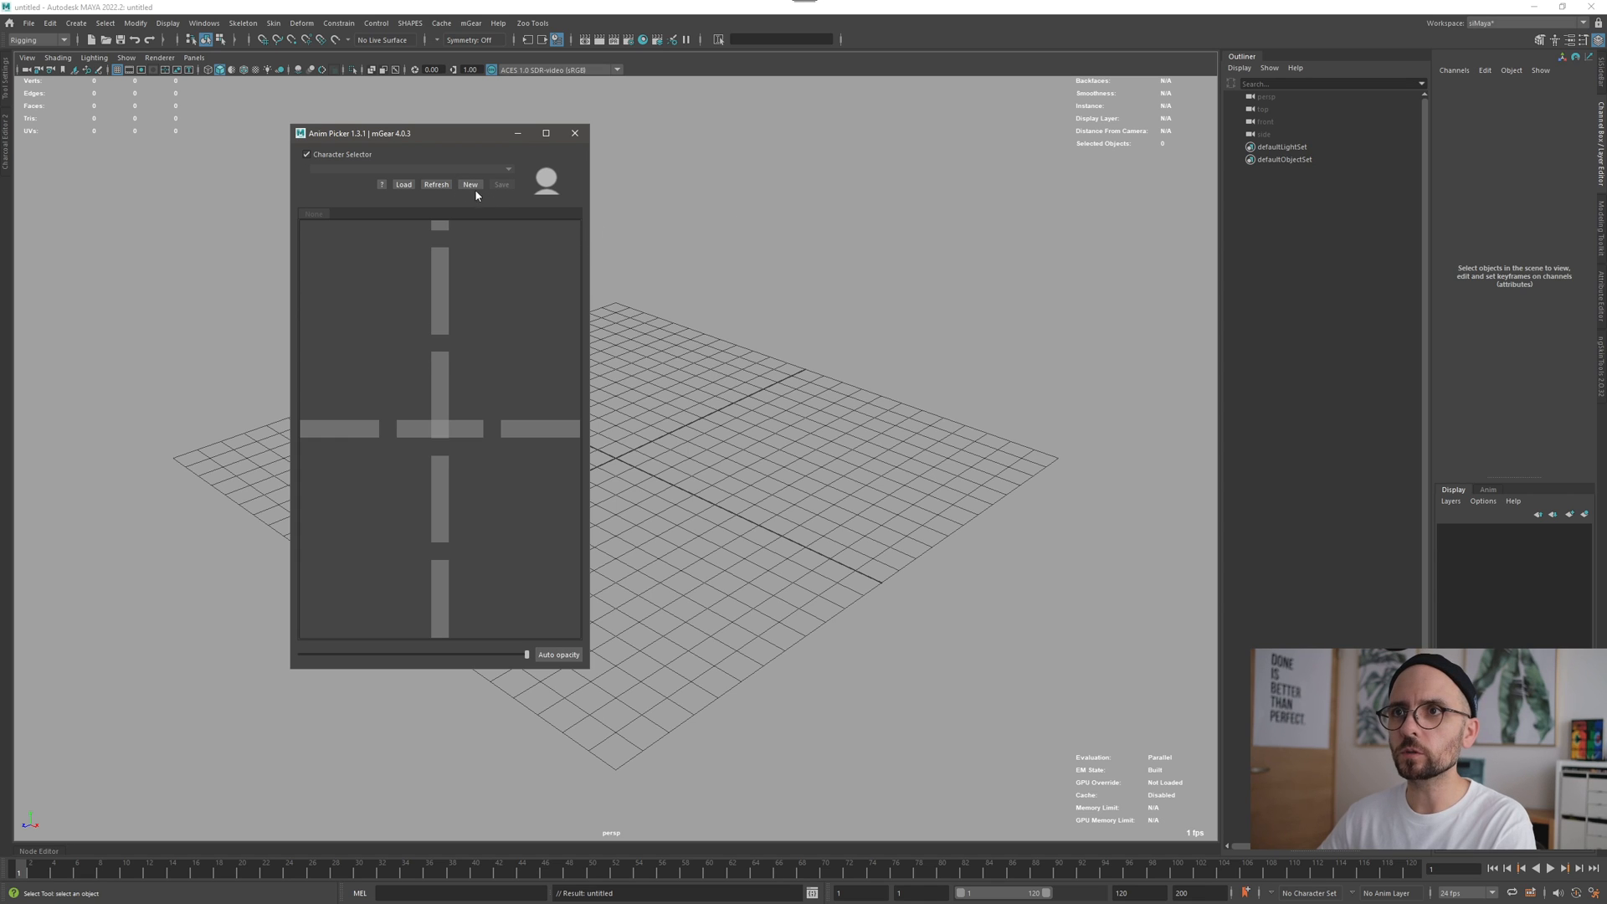
left_click(469, 184)
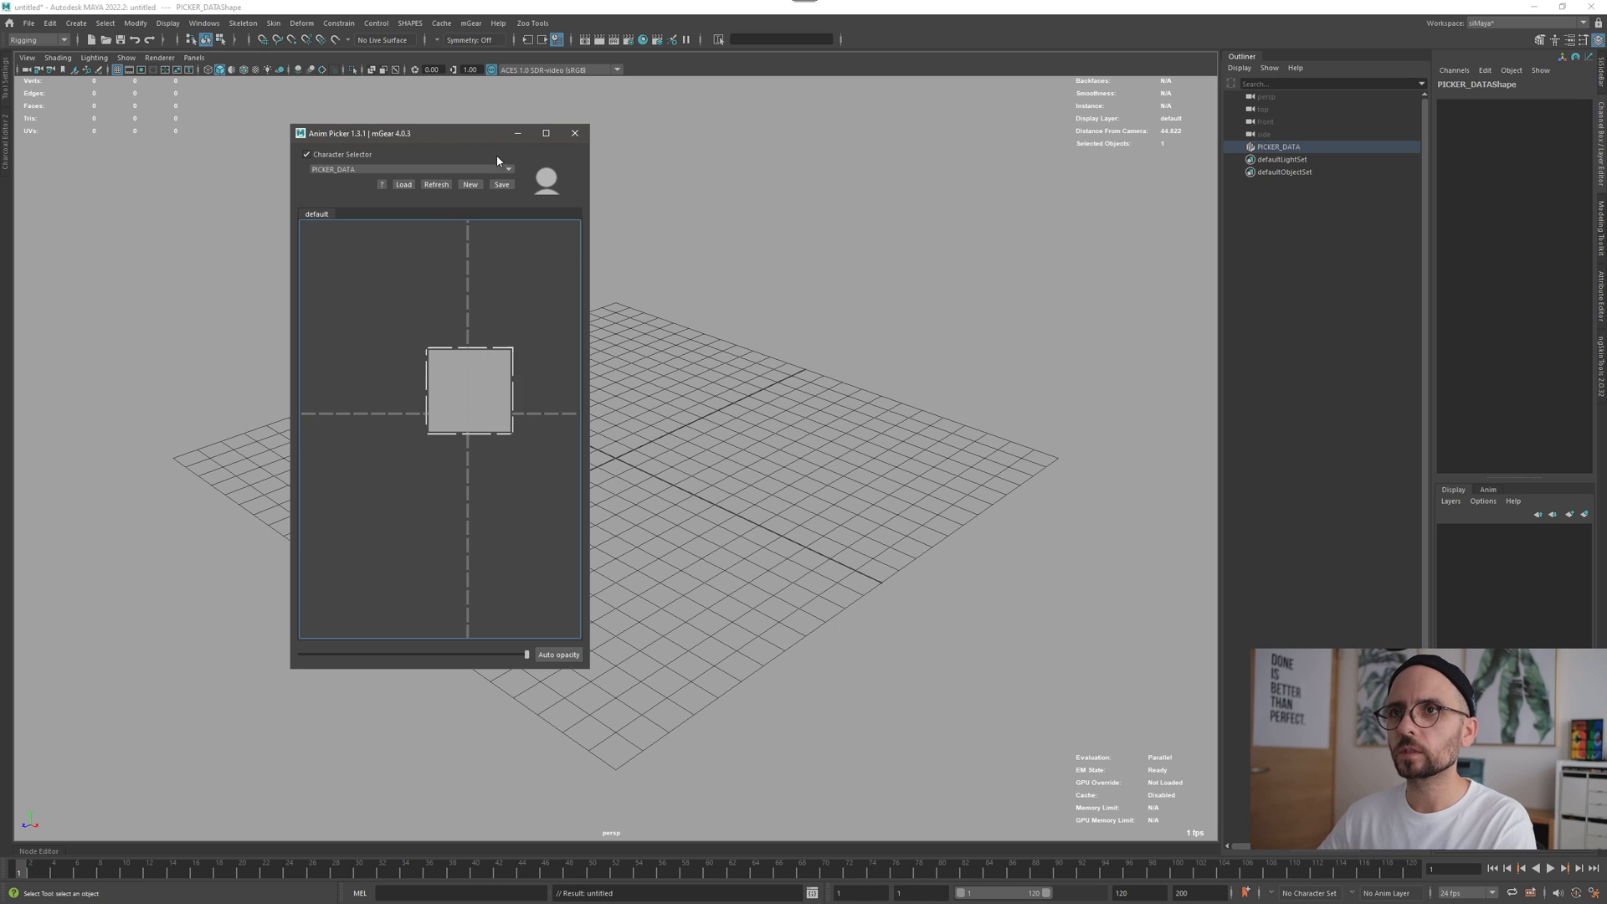
Duplicate the square item and reshape the copy into an octagon with Vtx Count 8.
double_click(468, 387)
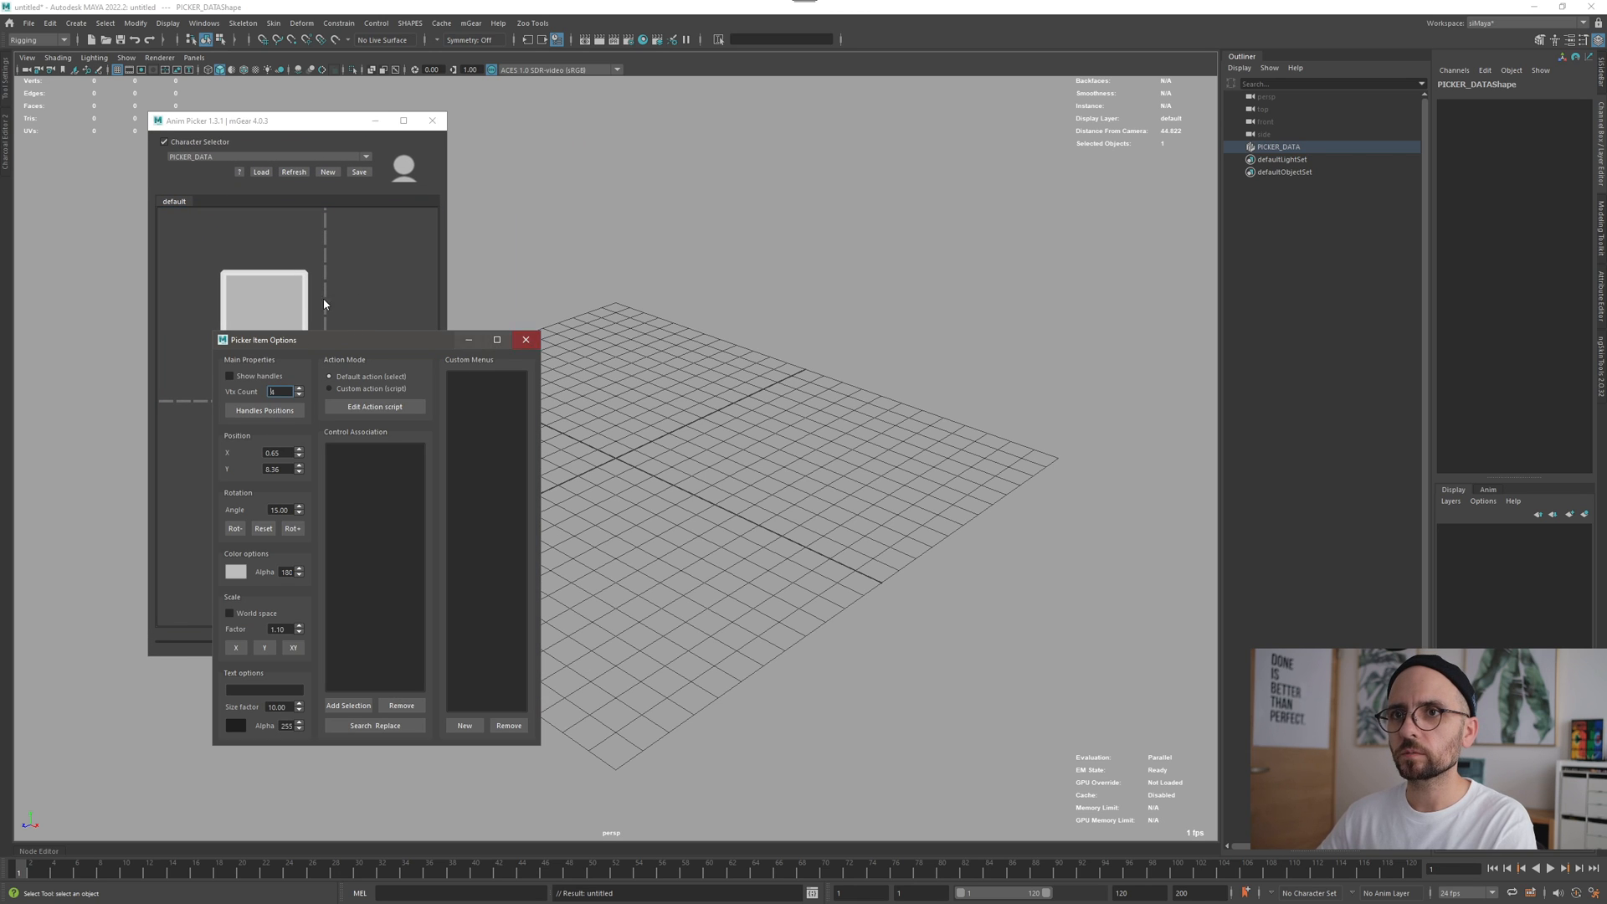
right_click(263, 308)
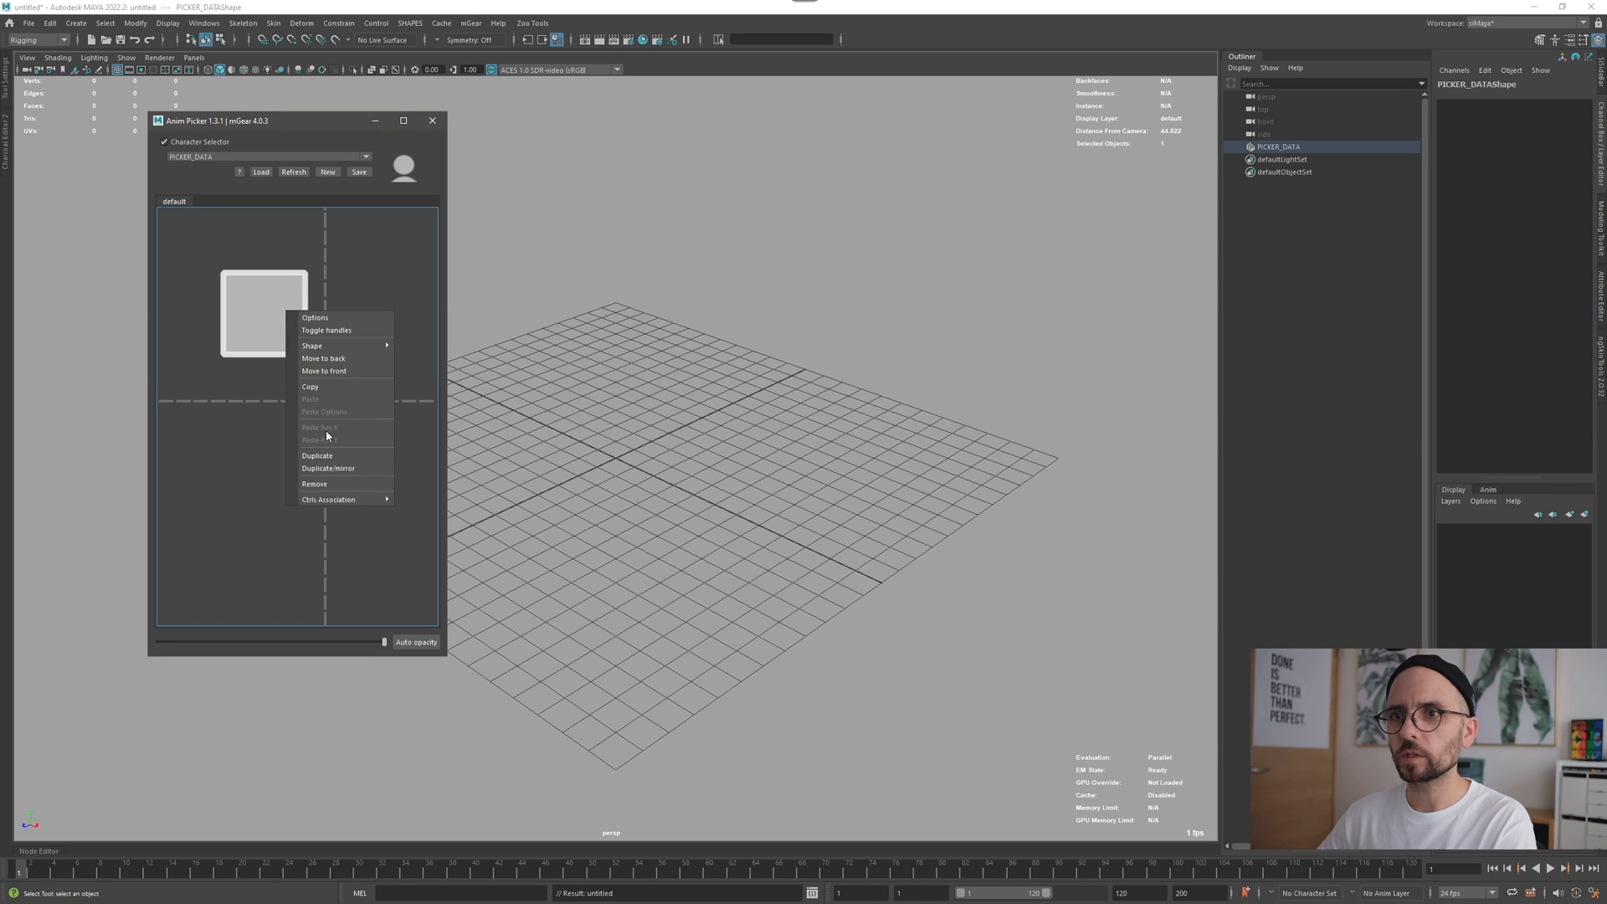
left_click(316, 455)
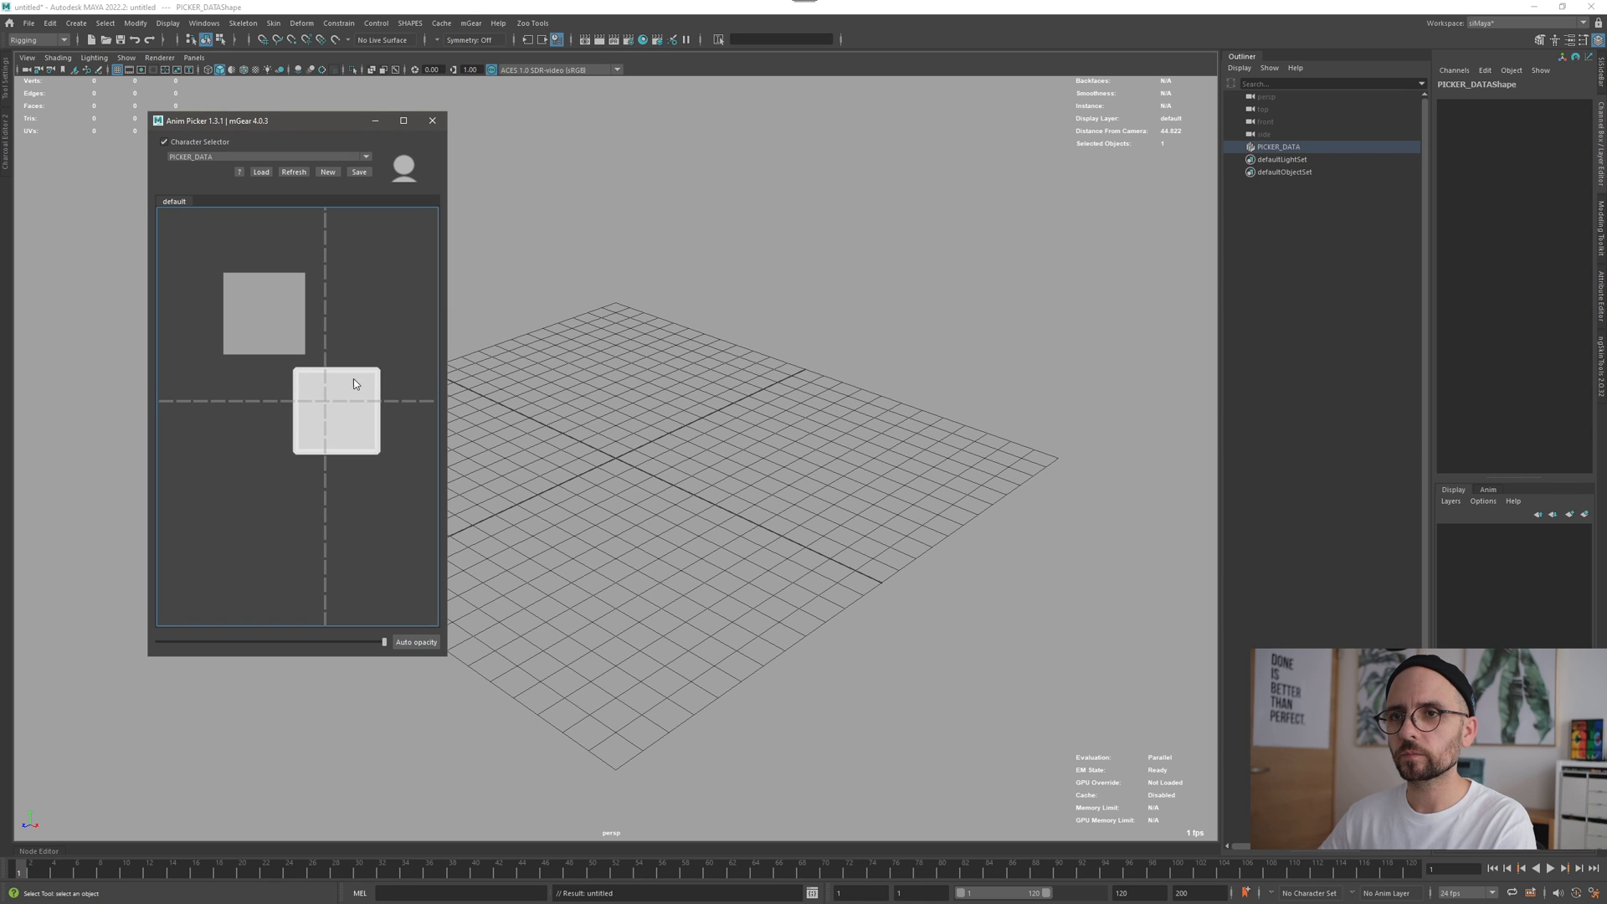
mouse_move(326, 405)
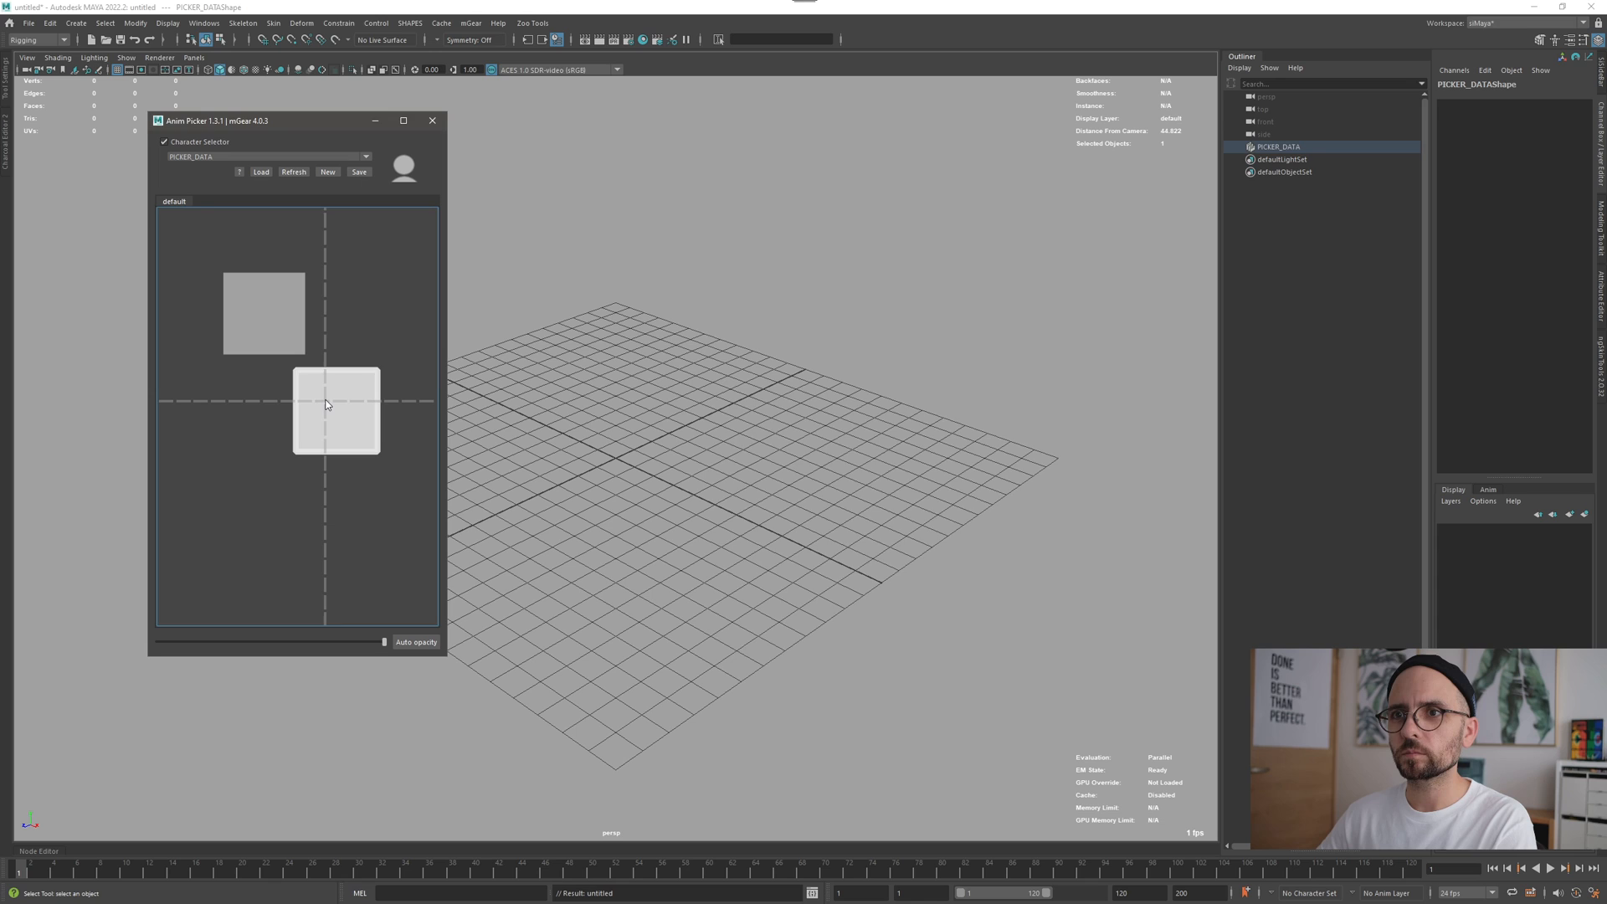
double_click(336, 410)
type("8")
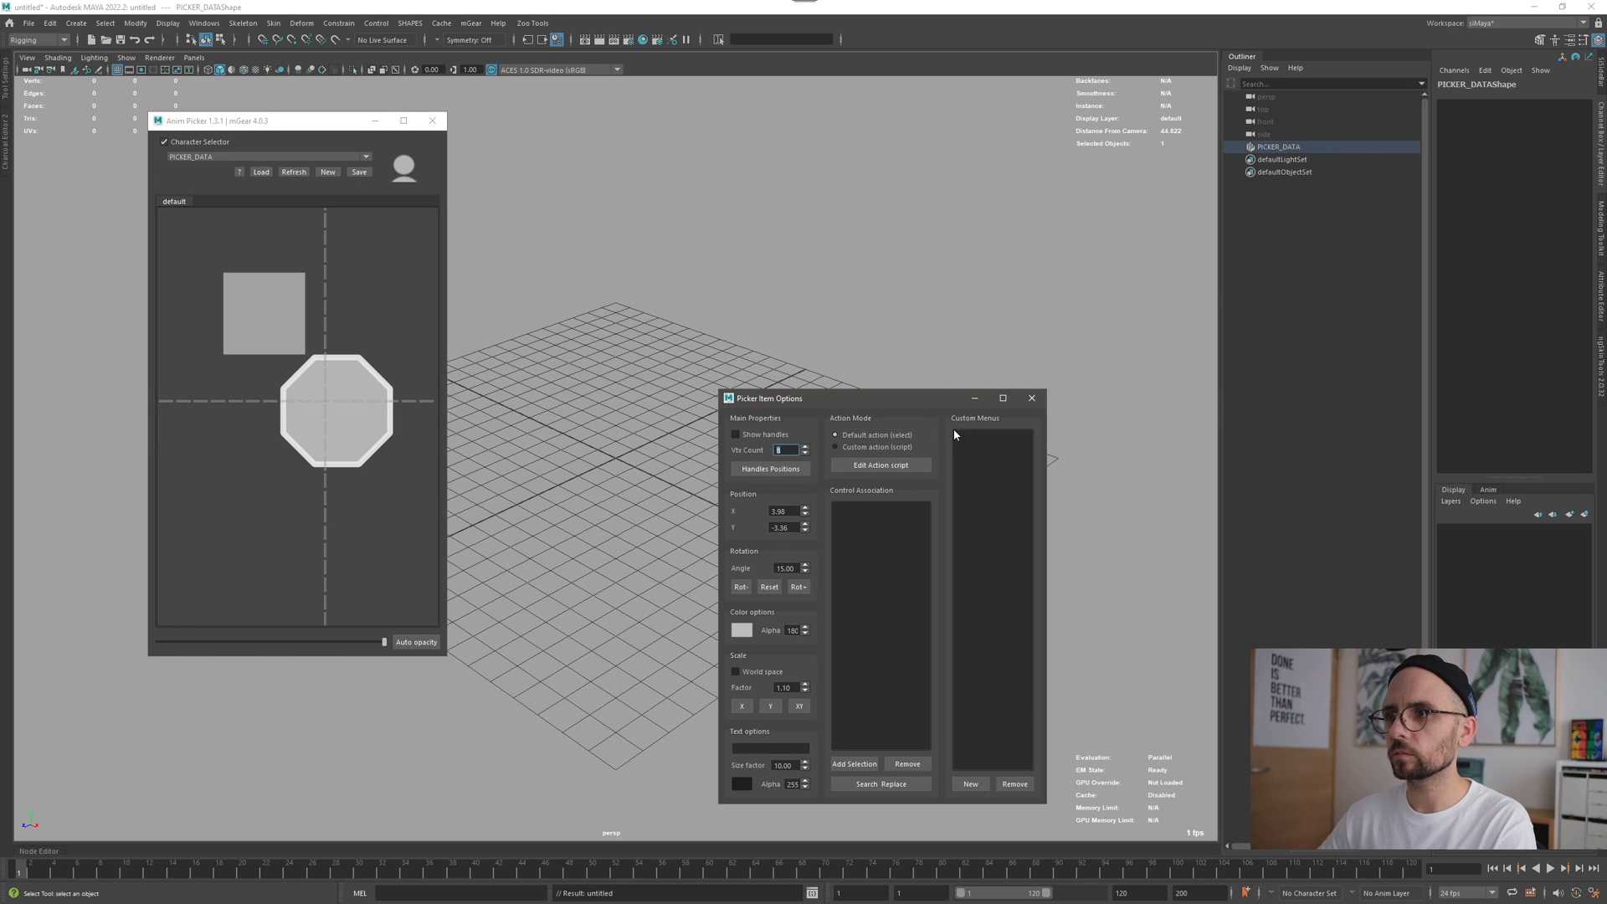
left_click(1031, 398)
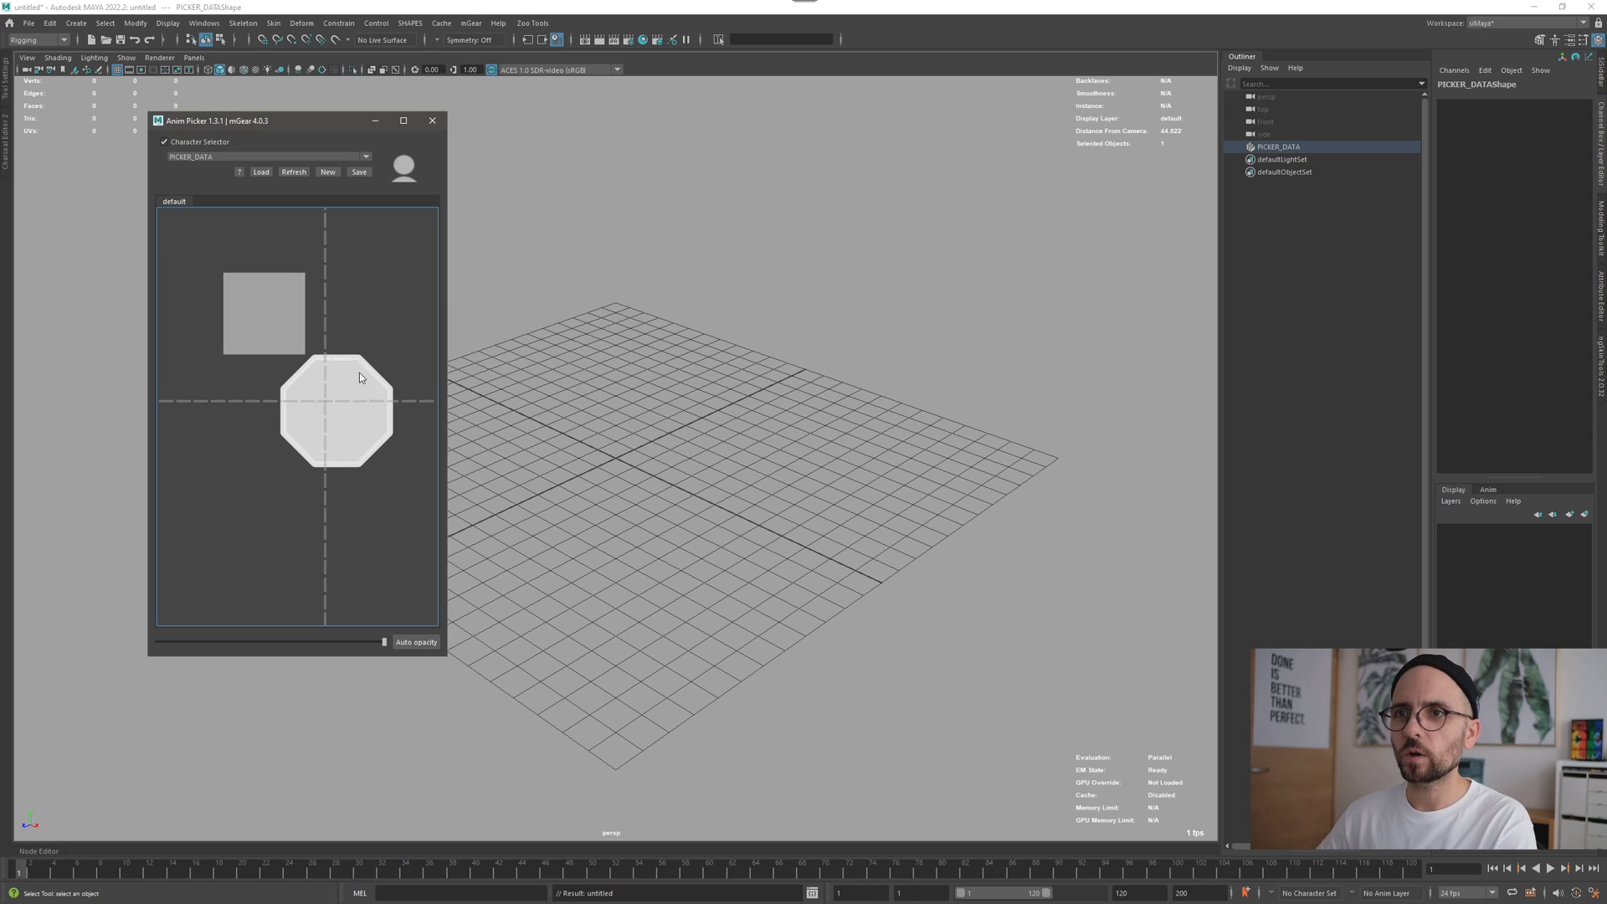
left_click(281, 211)
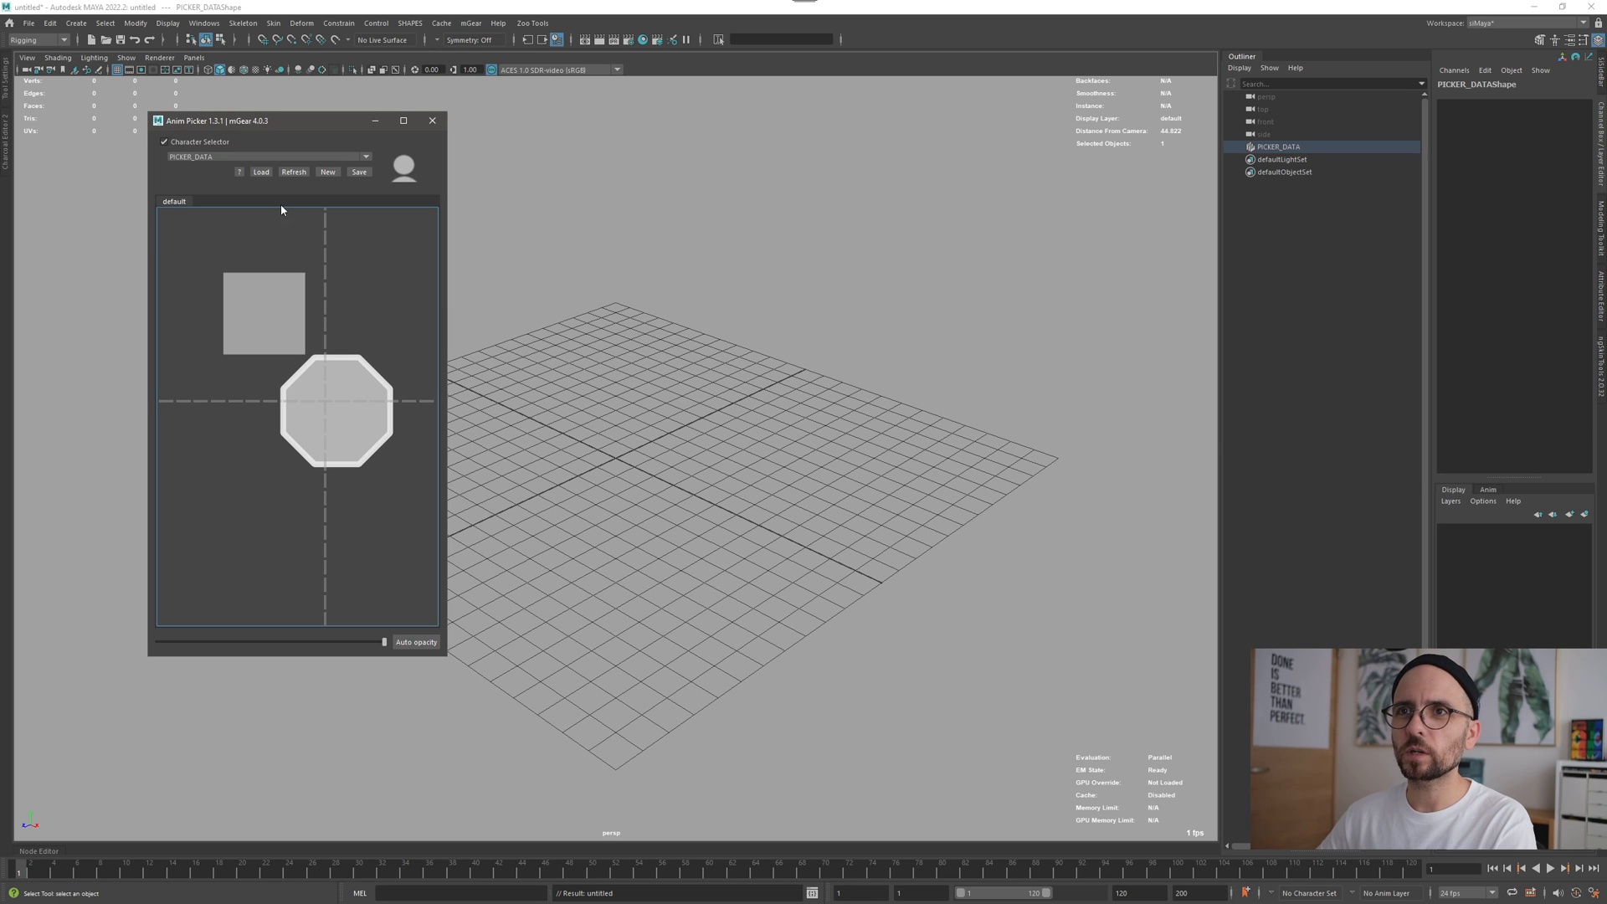
Pull the octagon's top-right vertex handle up and outward into a pointed corner.
left_click(335, 411)
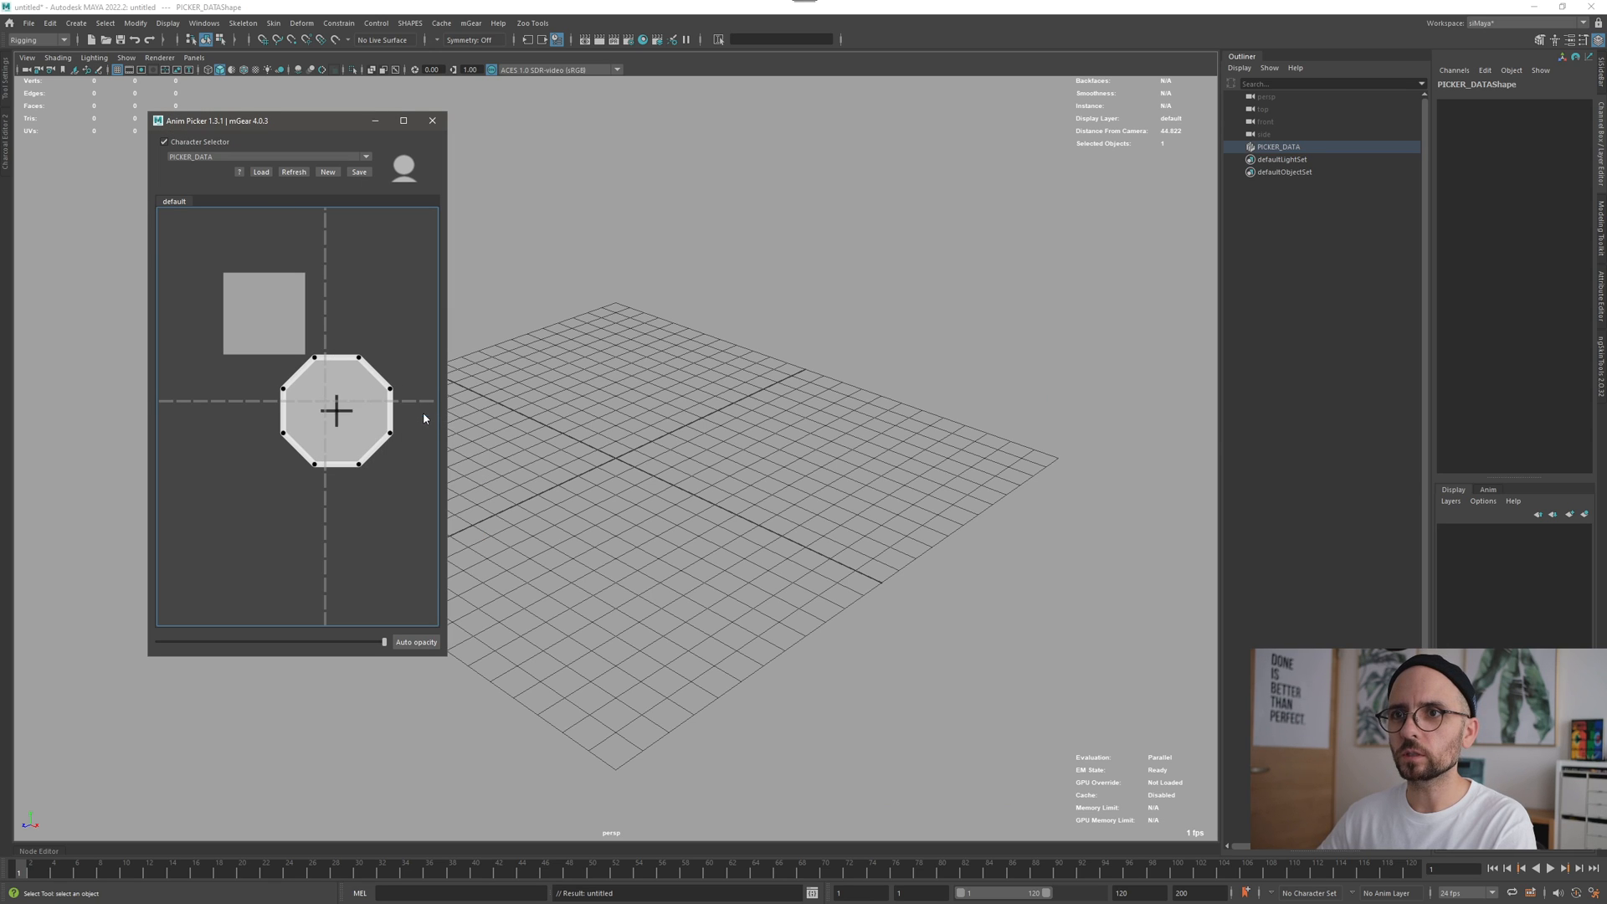
left_click_drag(357, 358, 367, 335)
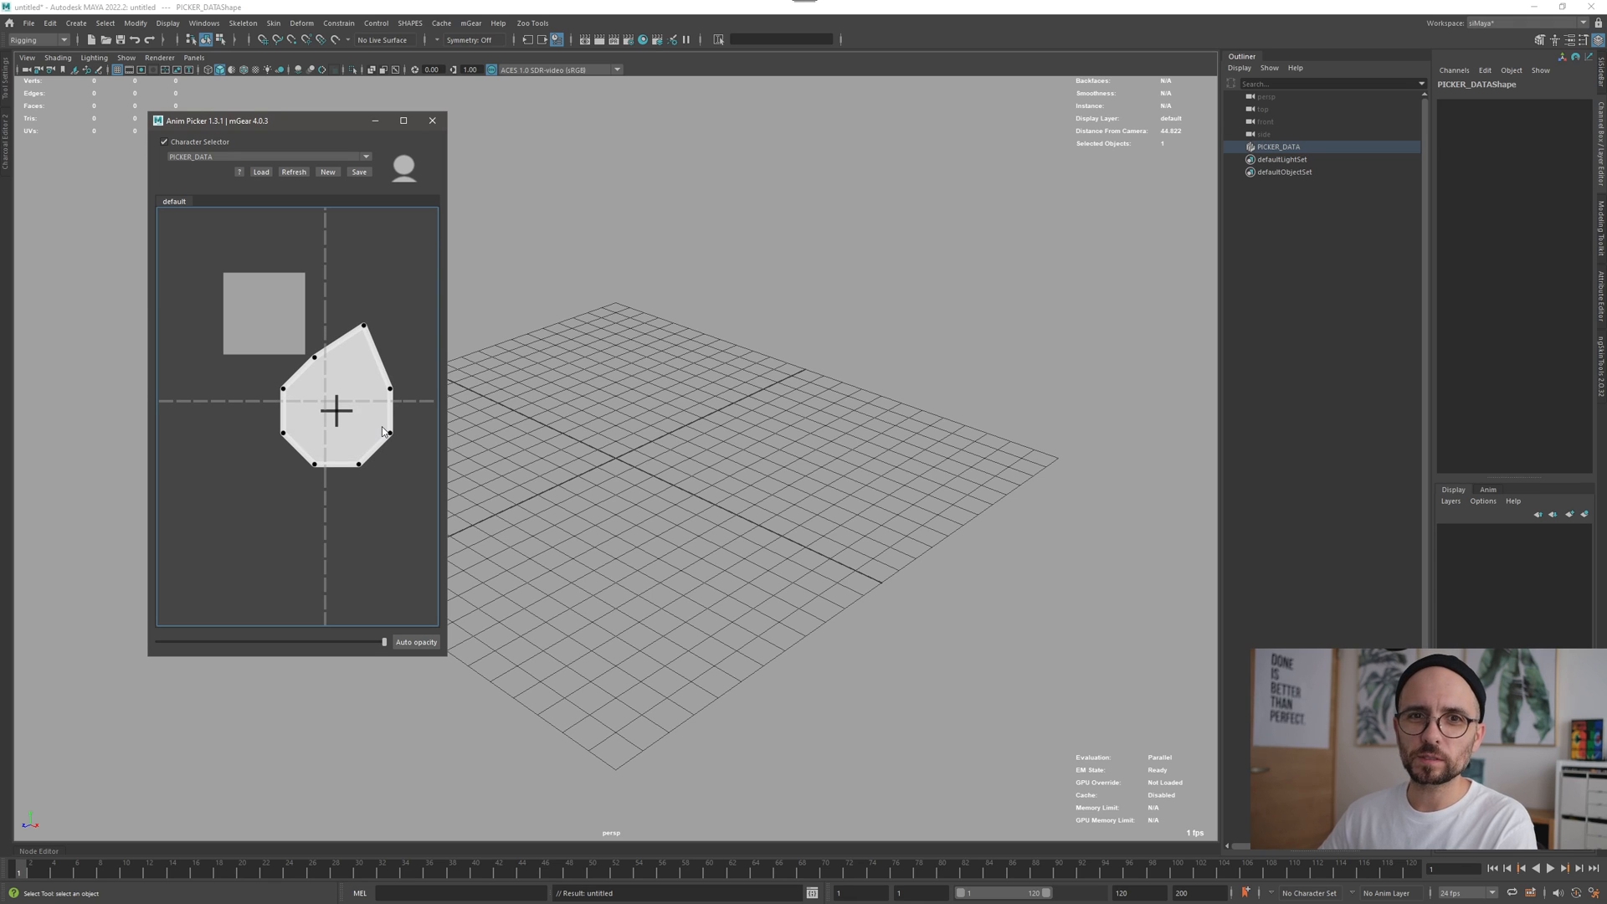
mouse_move(334, 464)
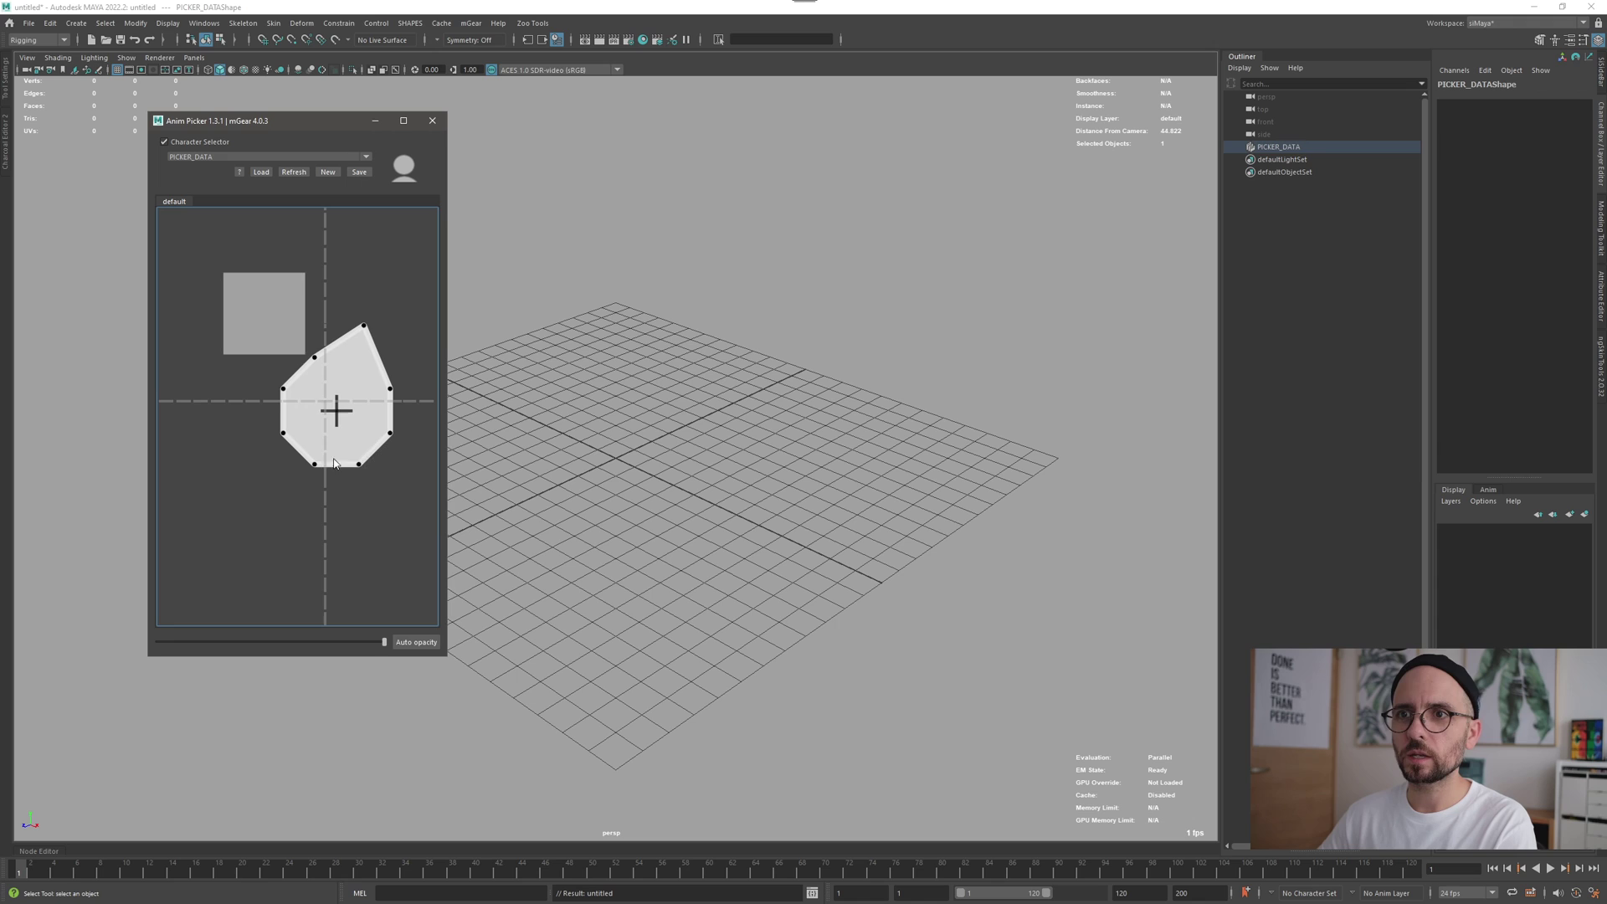
Convert the picker items to NURBS curves via the canvas context menu.
right_click(338, 459)
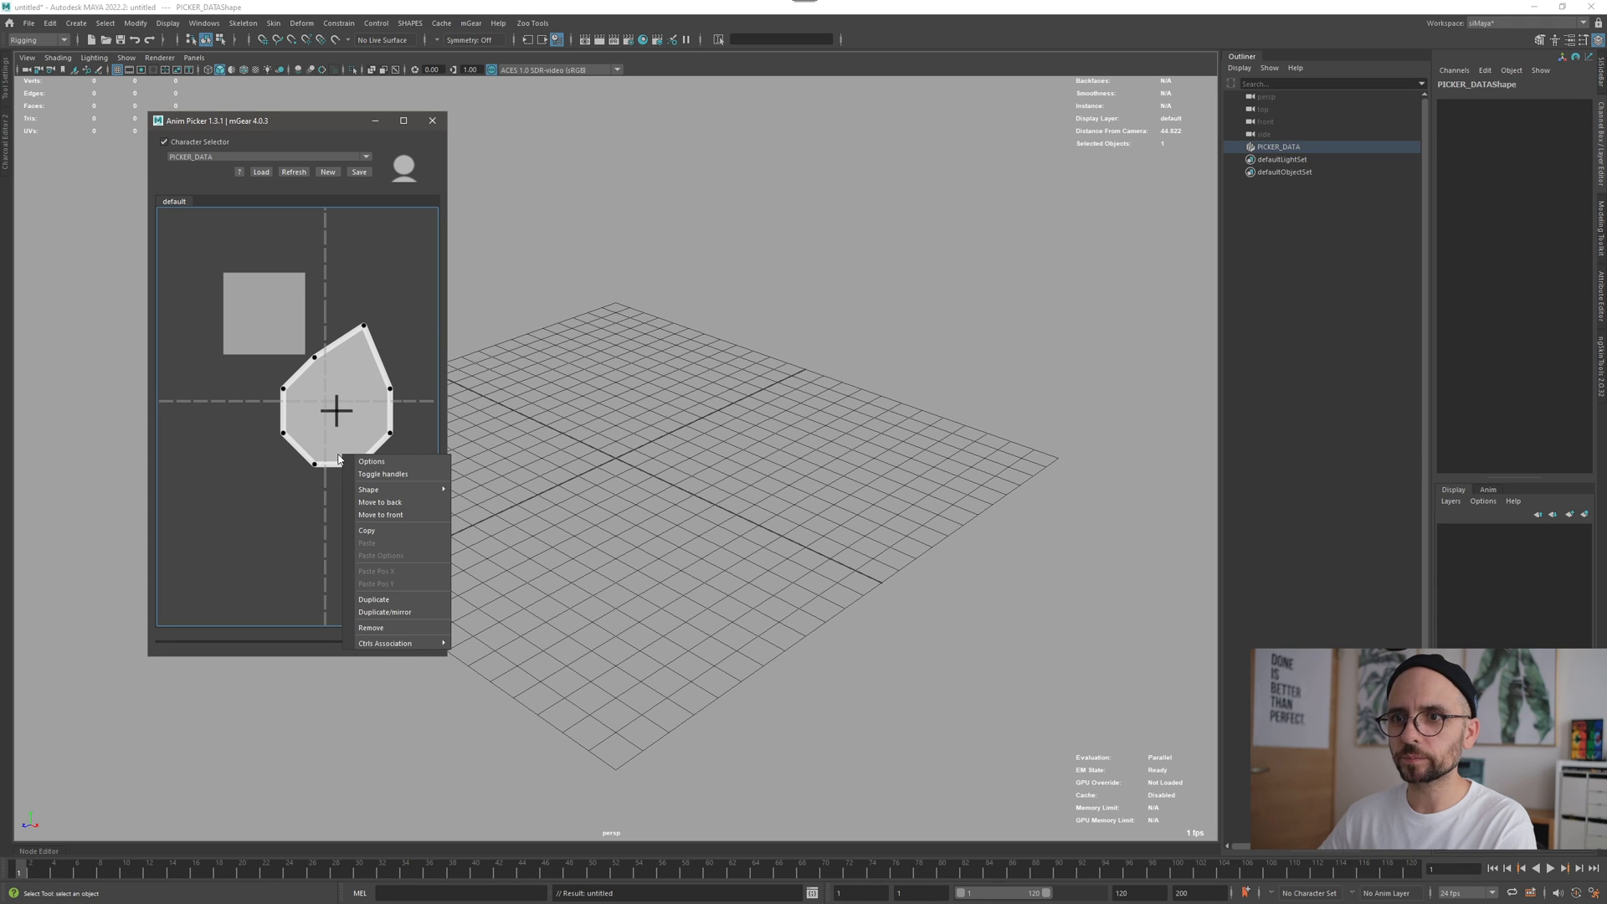
right_click(310, 525)
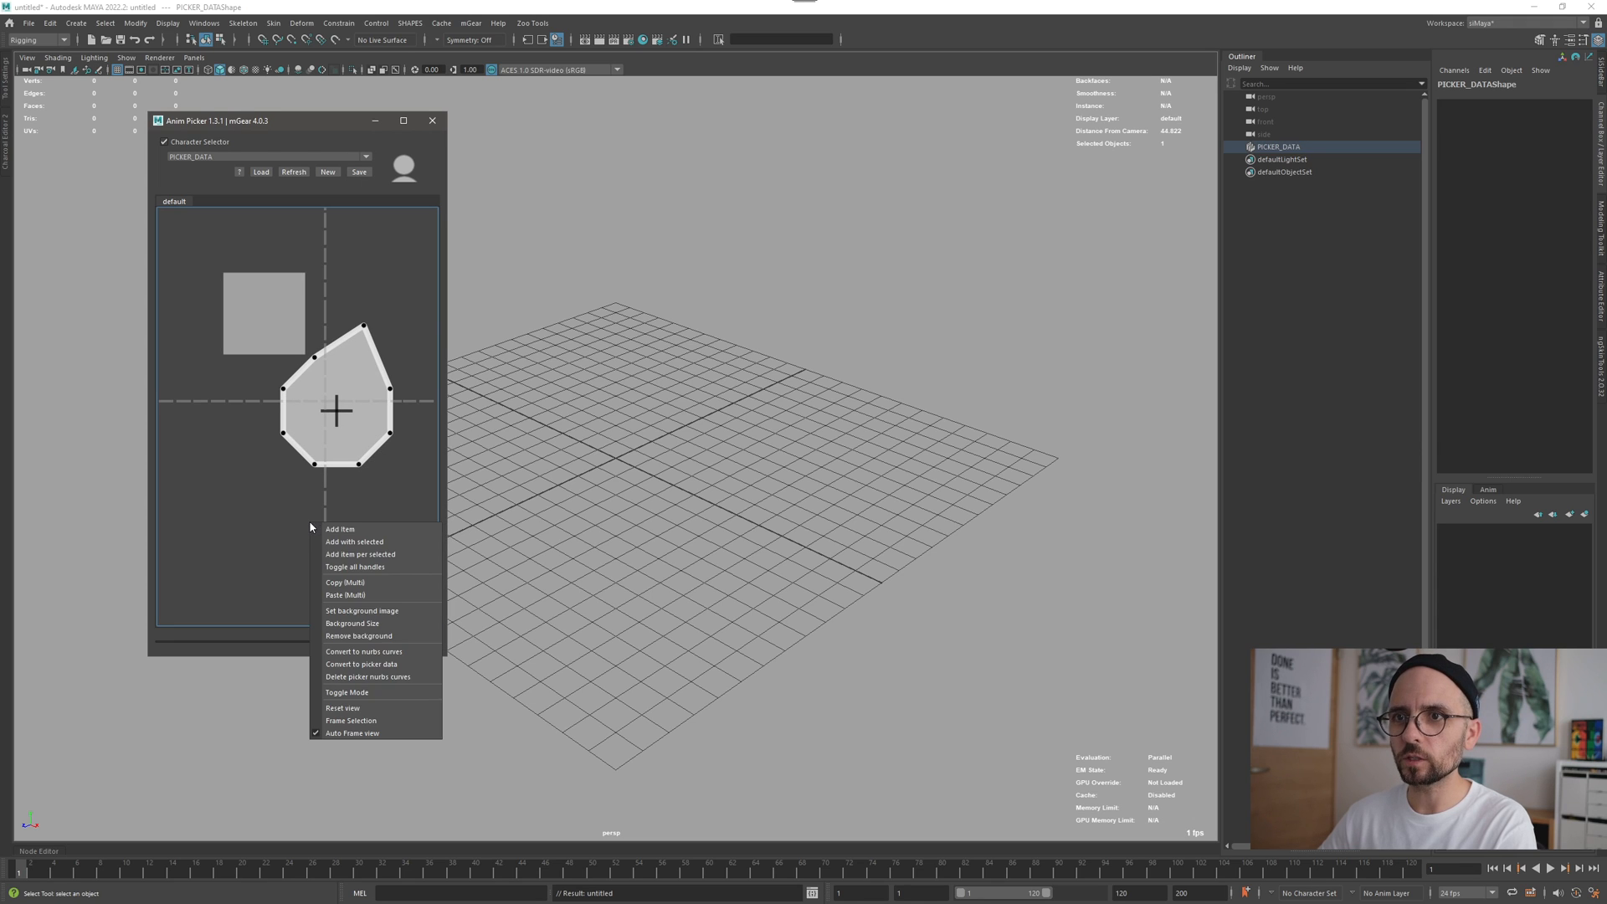
mouse_move(339, 529)
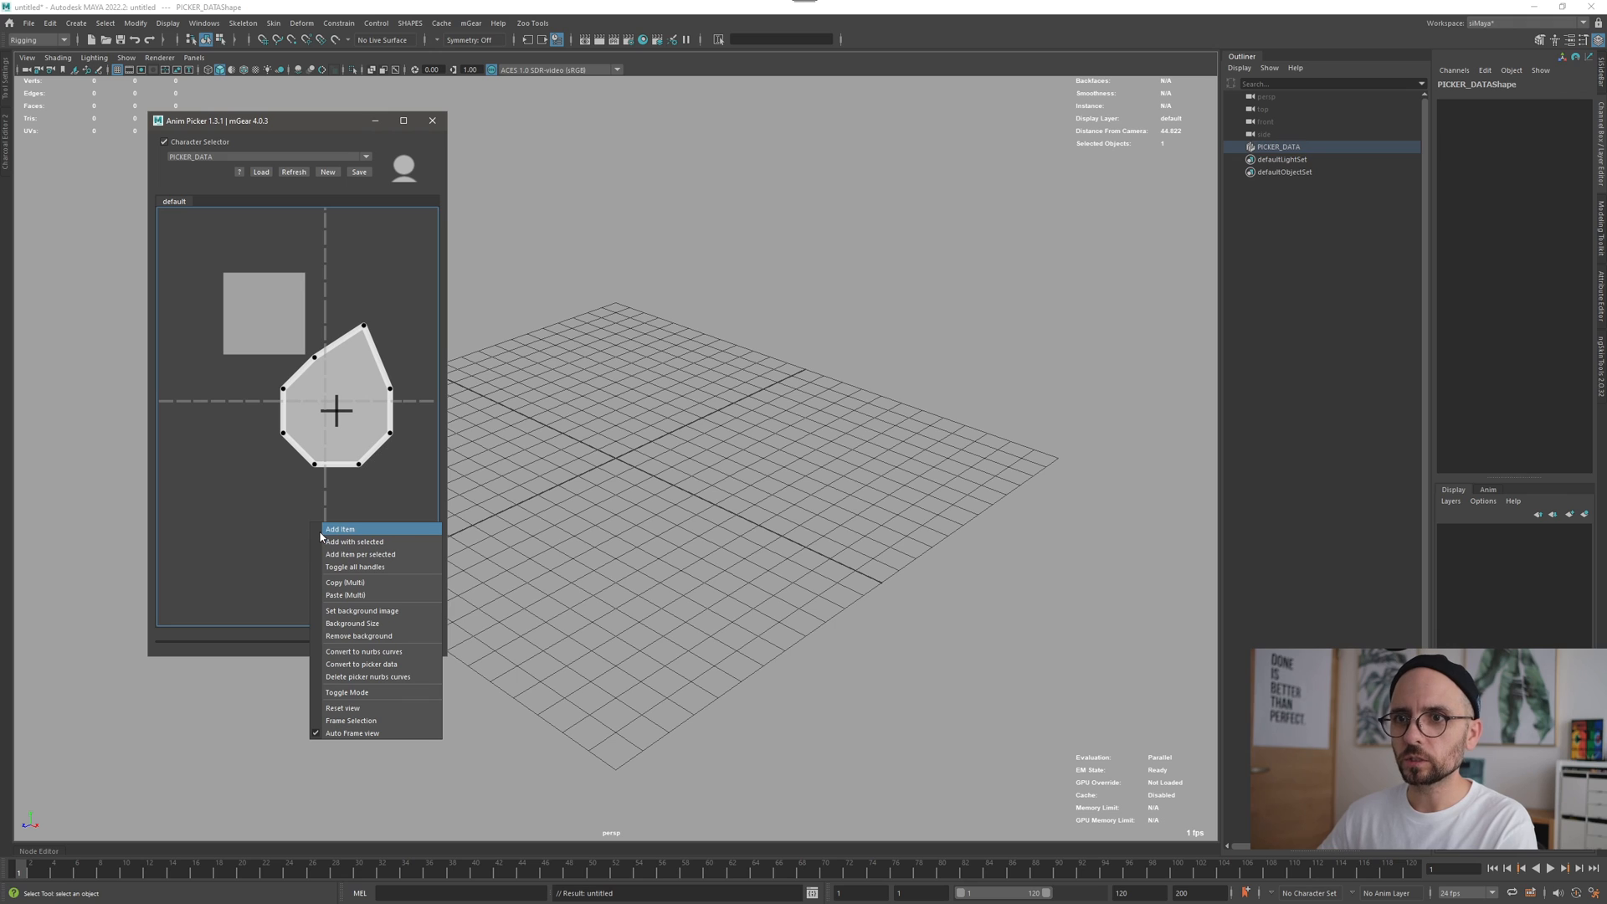
mouse_move(363, 651)
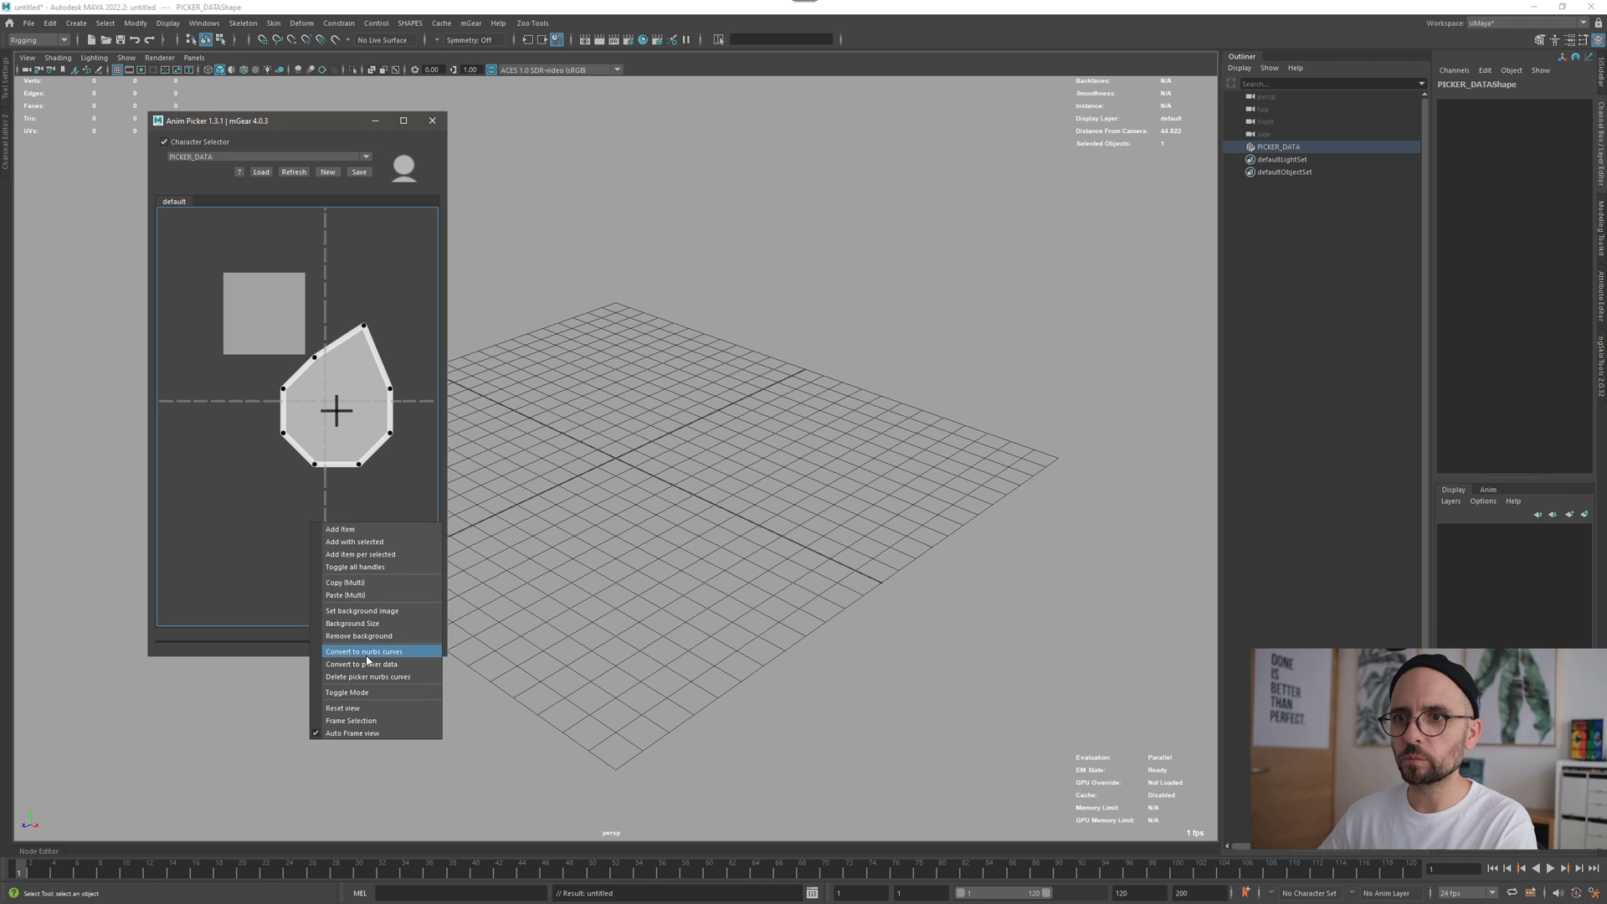
mouse_move(386, 651)
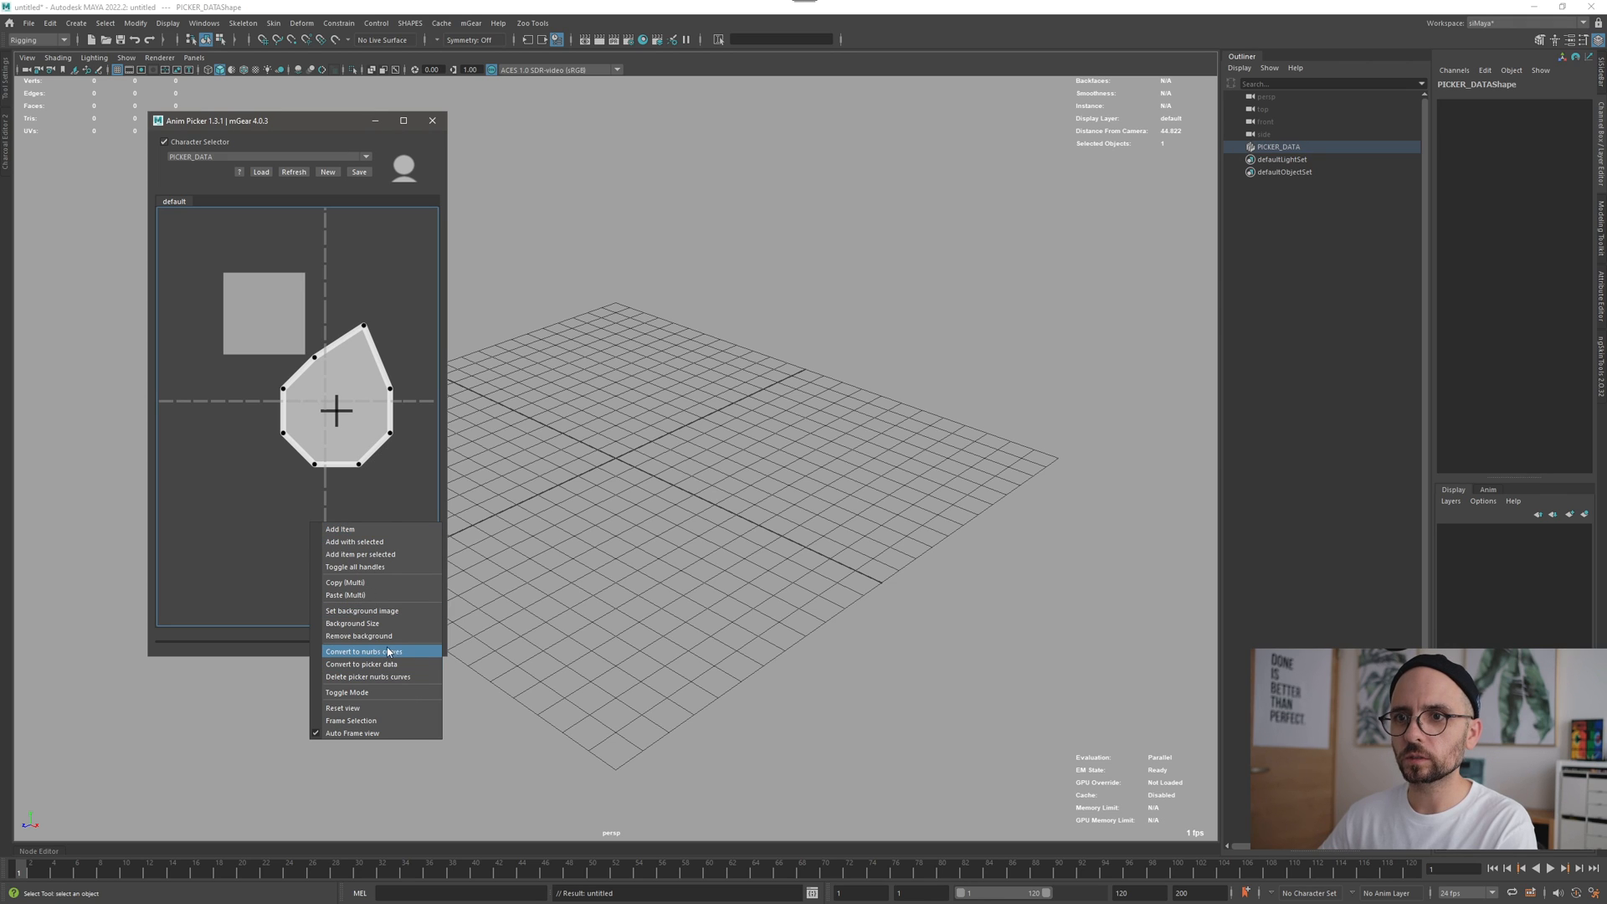
mouse_move(358, 664)
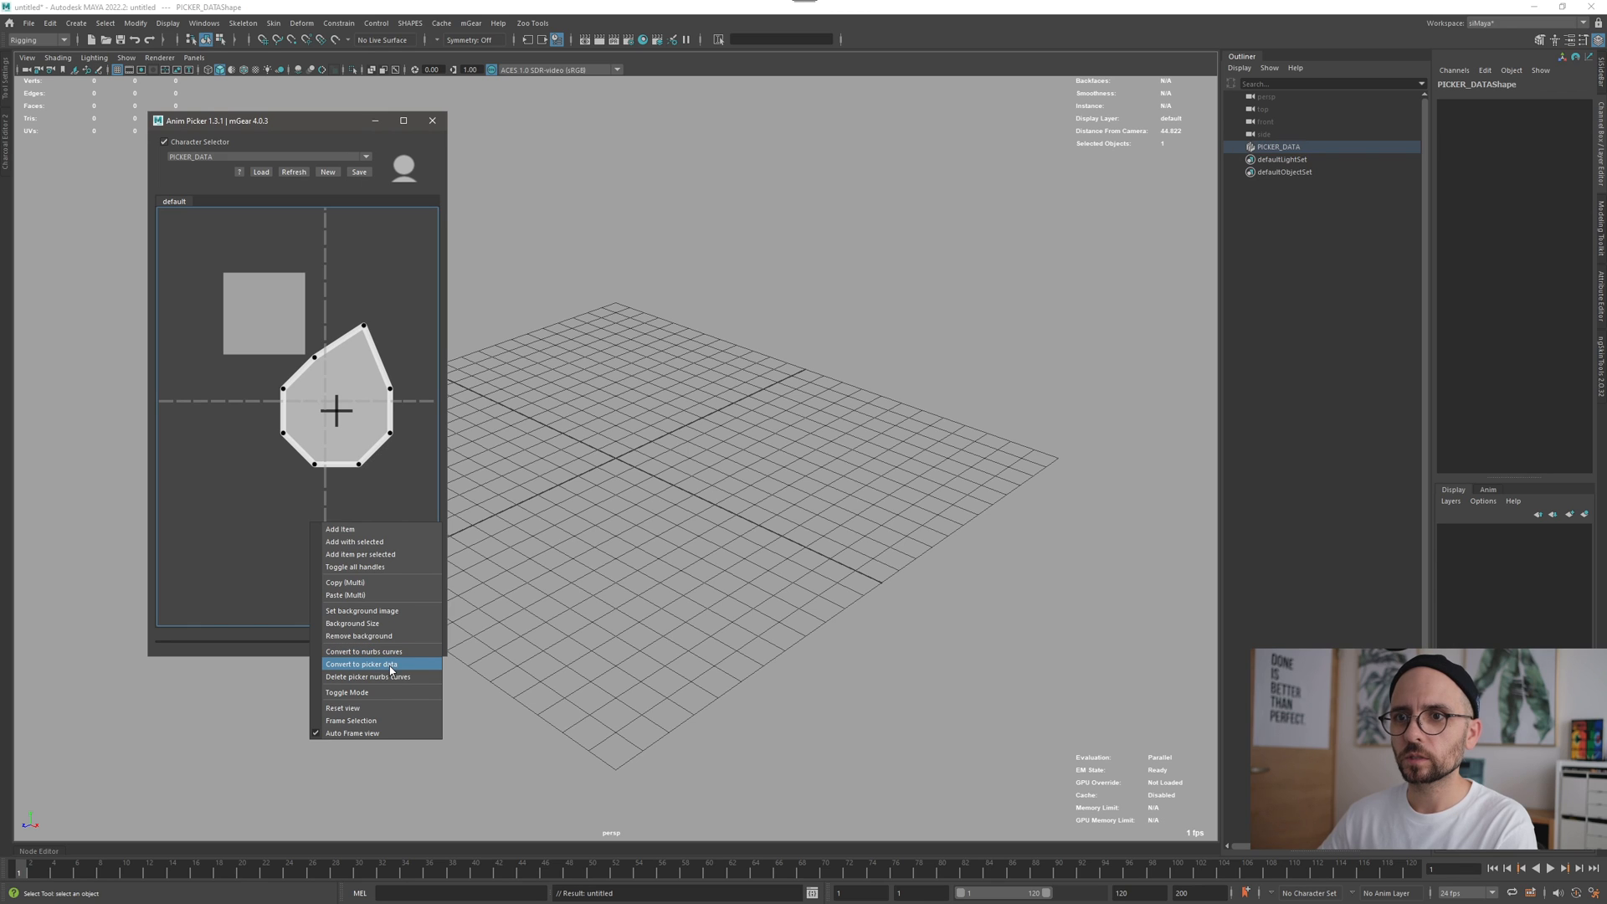
mouse_move(385, 651)
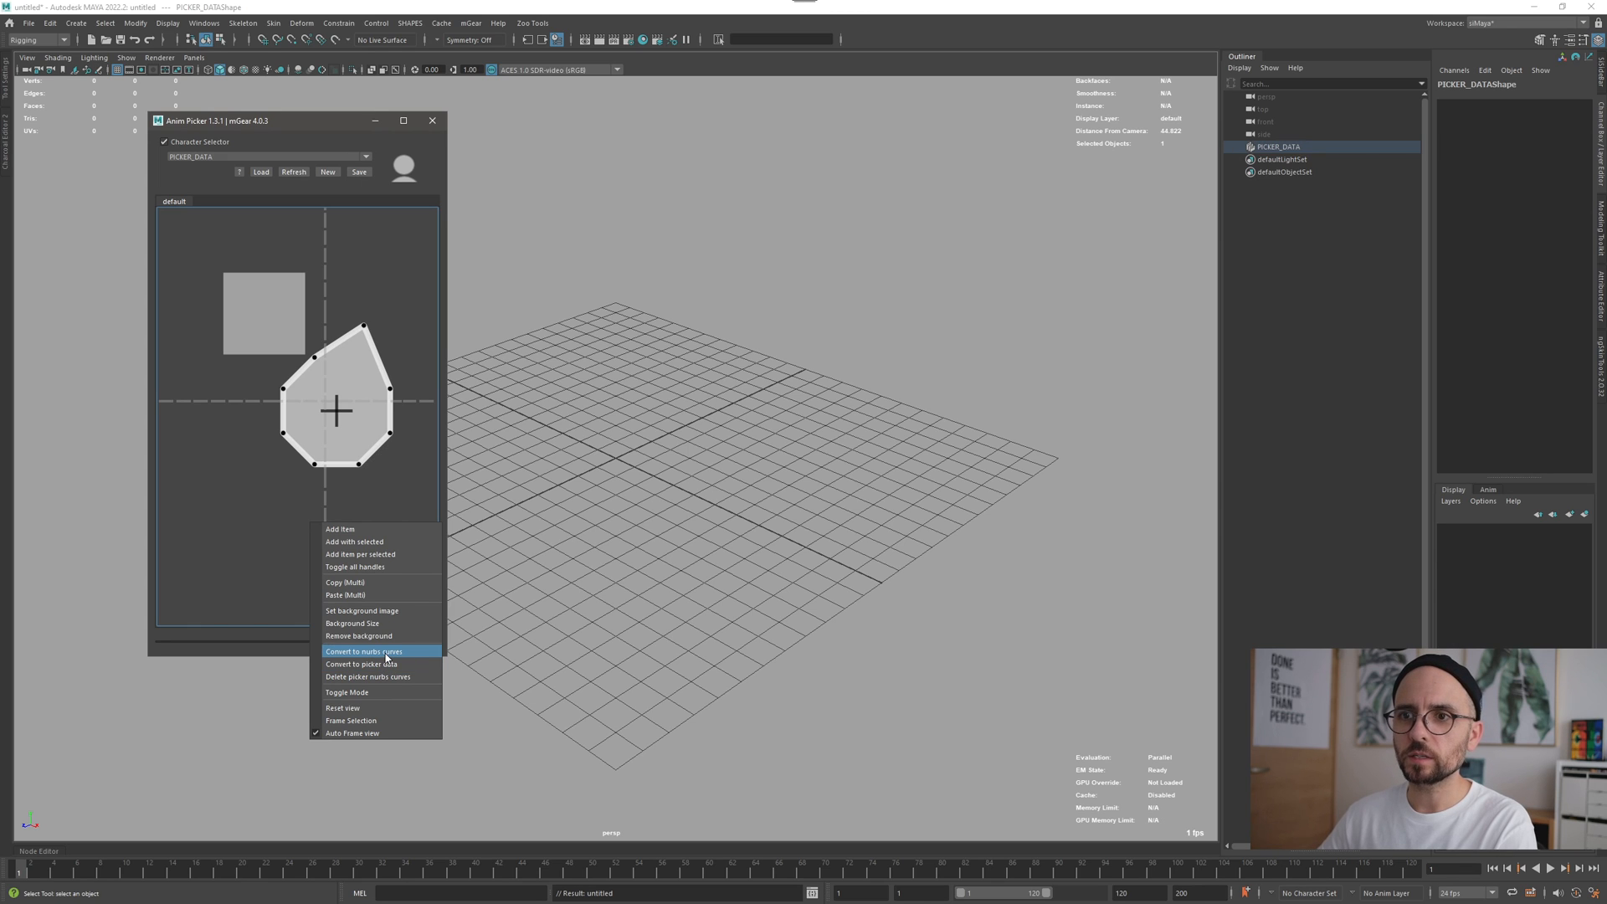
left_click(364, 651)
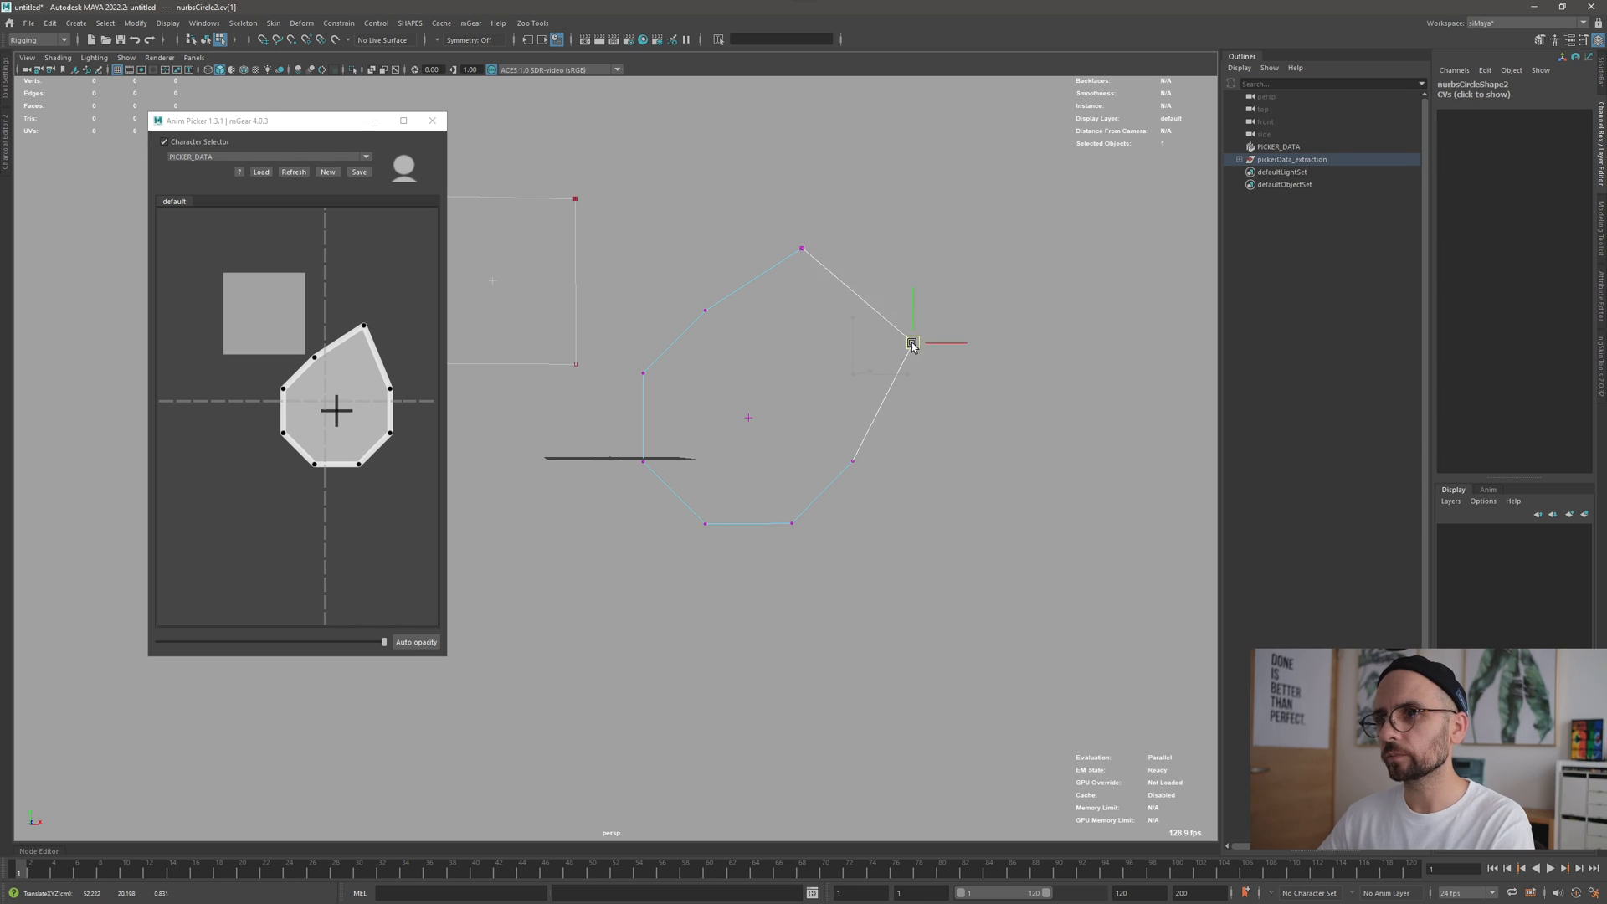
Move a CV on the polygon curve outward to the right in the viewport.
left_click(909, 342)
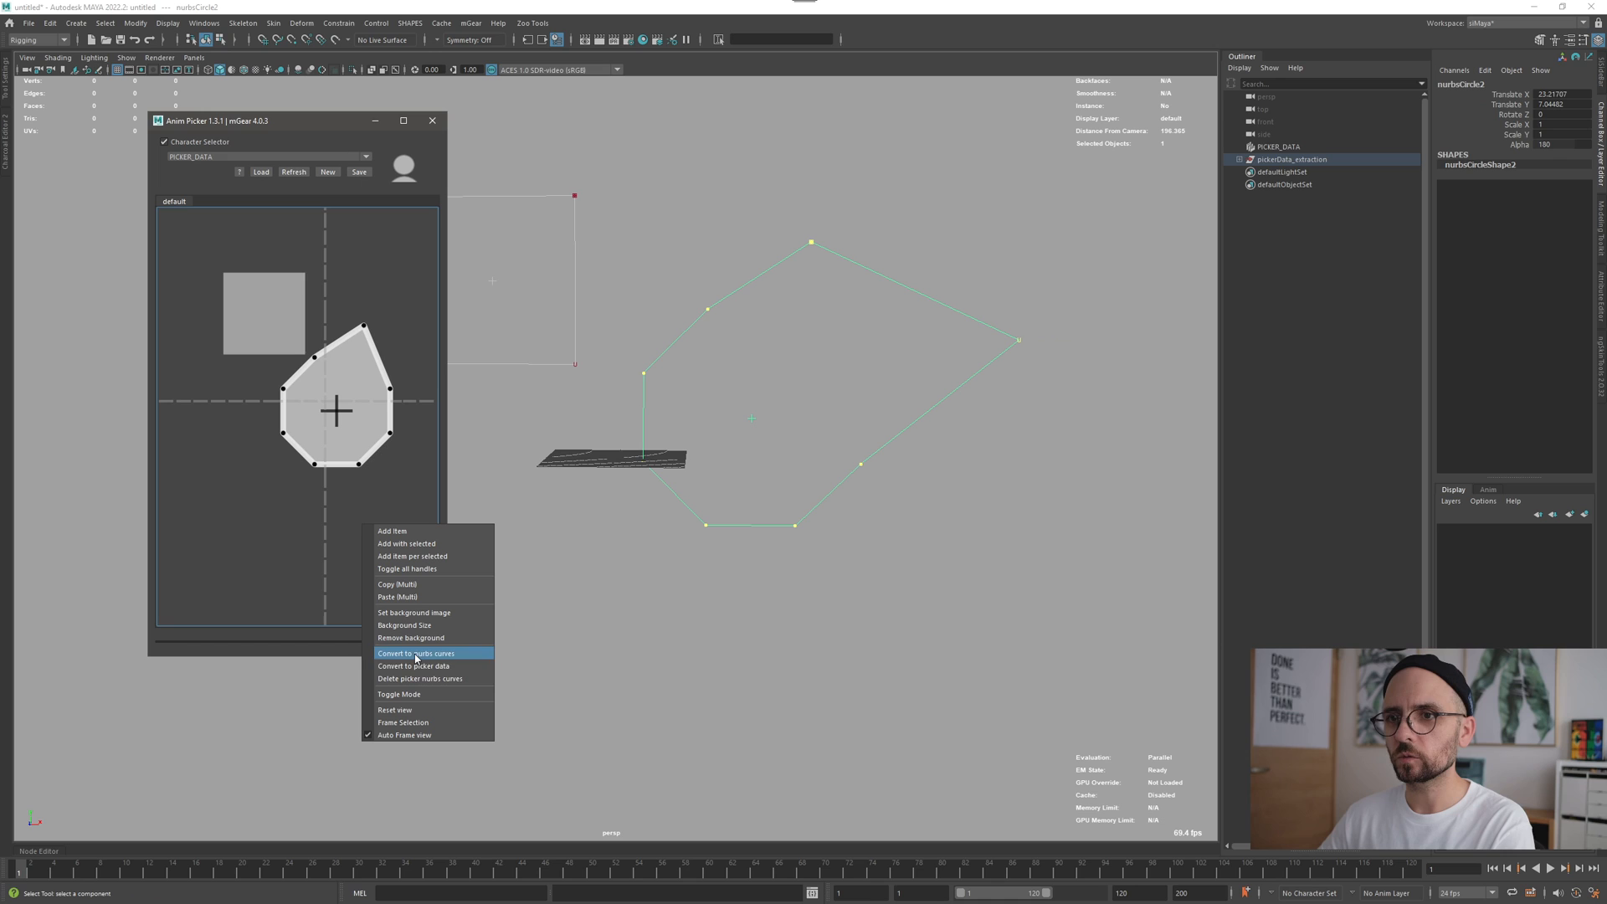
Convert the edited curves back to picker data, accepting the Changes detected prompt.
left_click(415, 653)
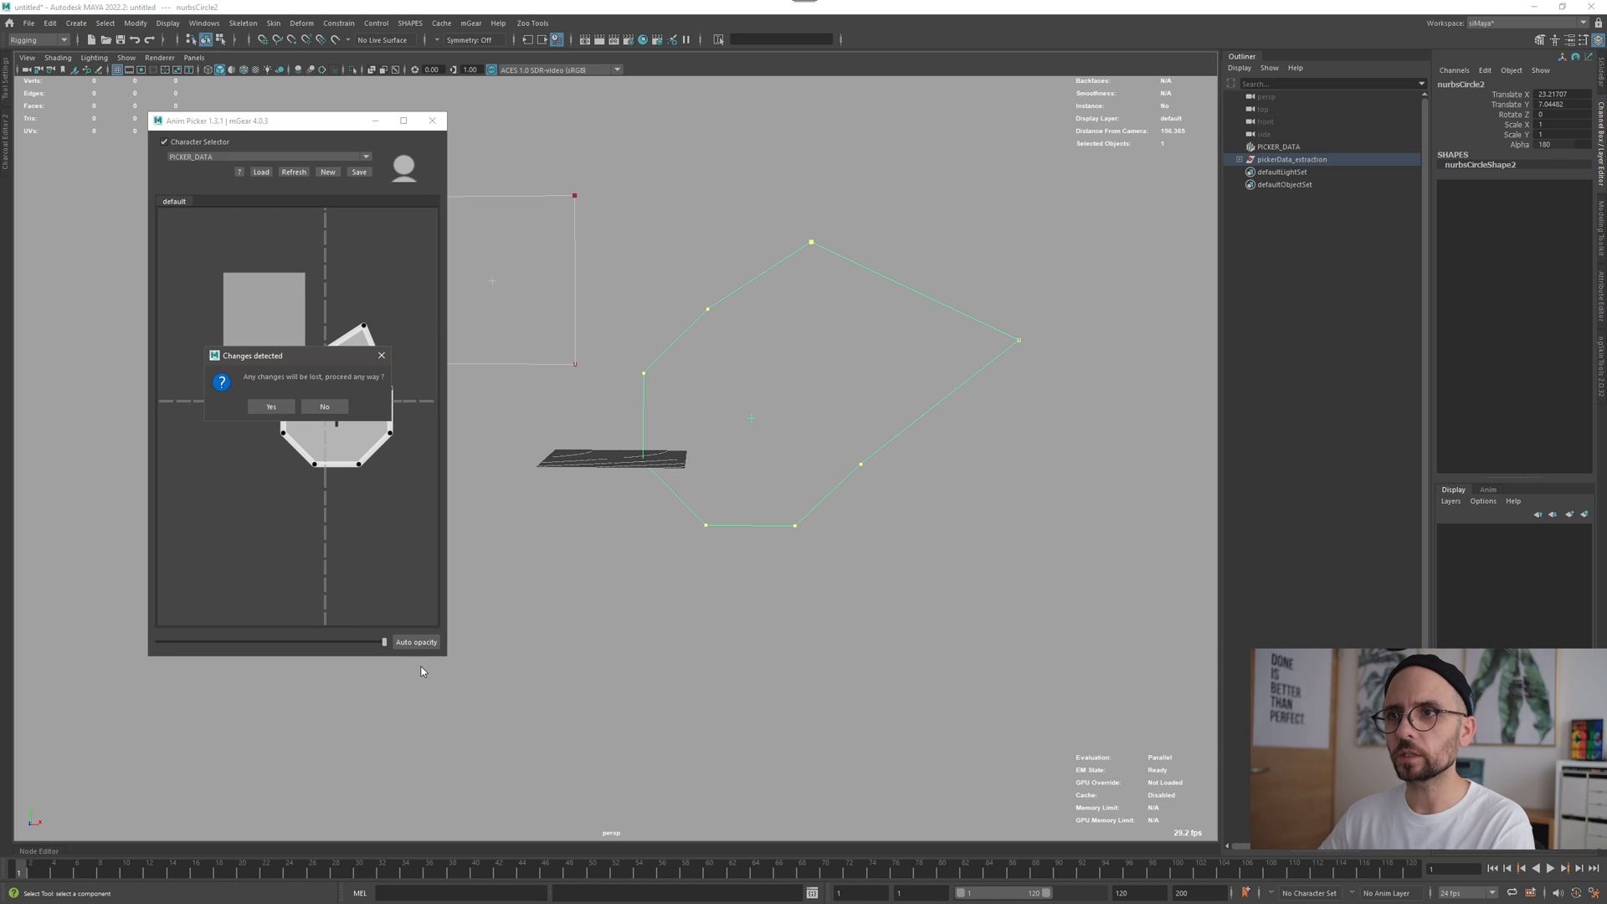
mouse_move(348, 387)
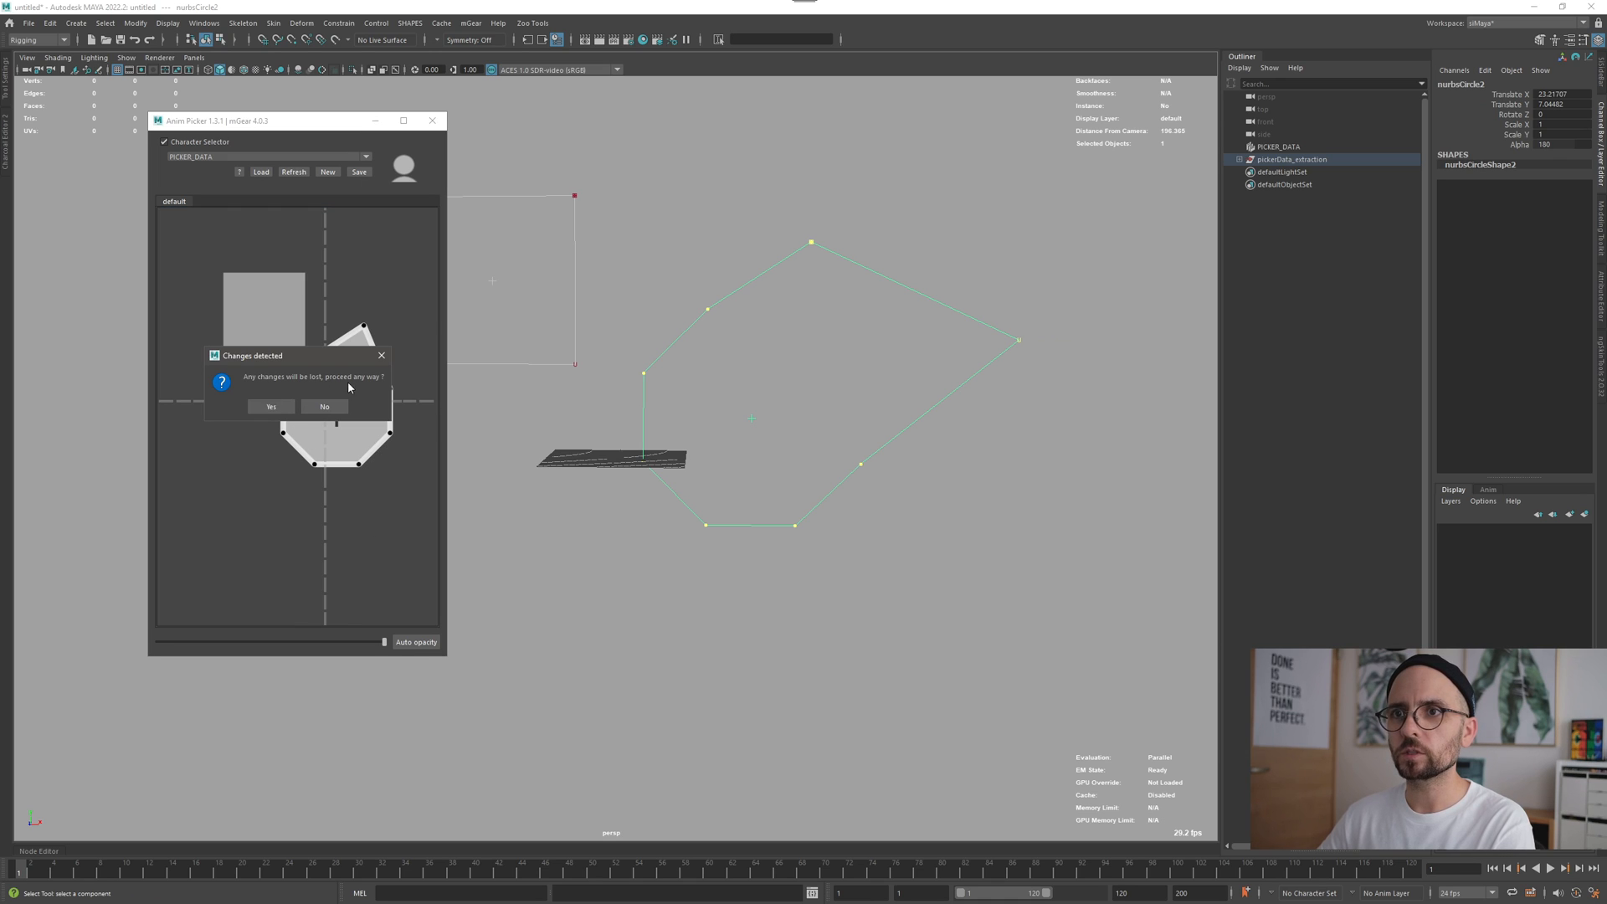
left_click(271, 405)
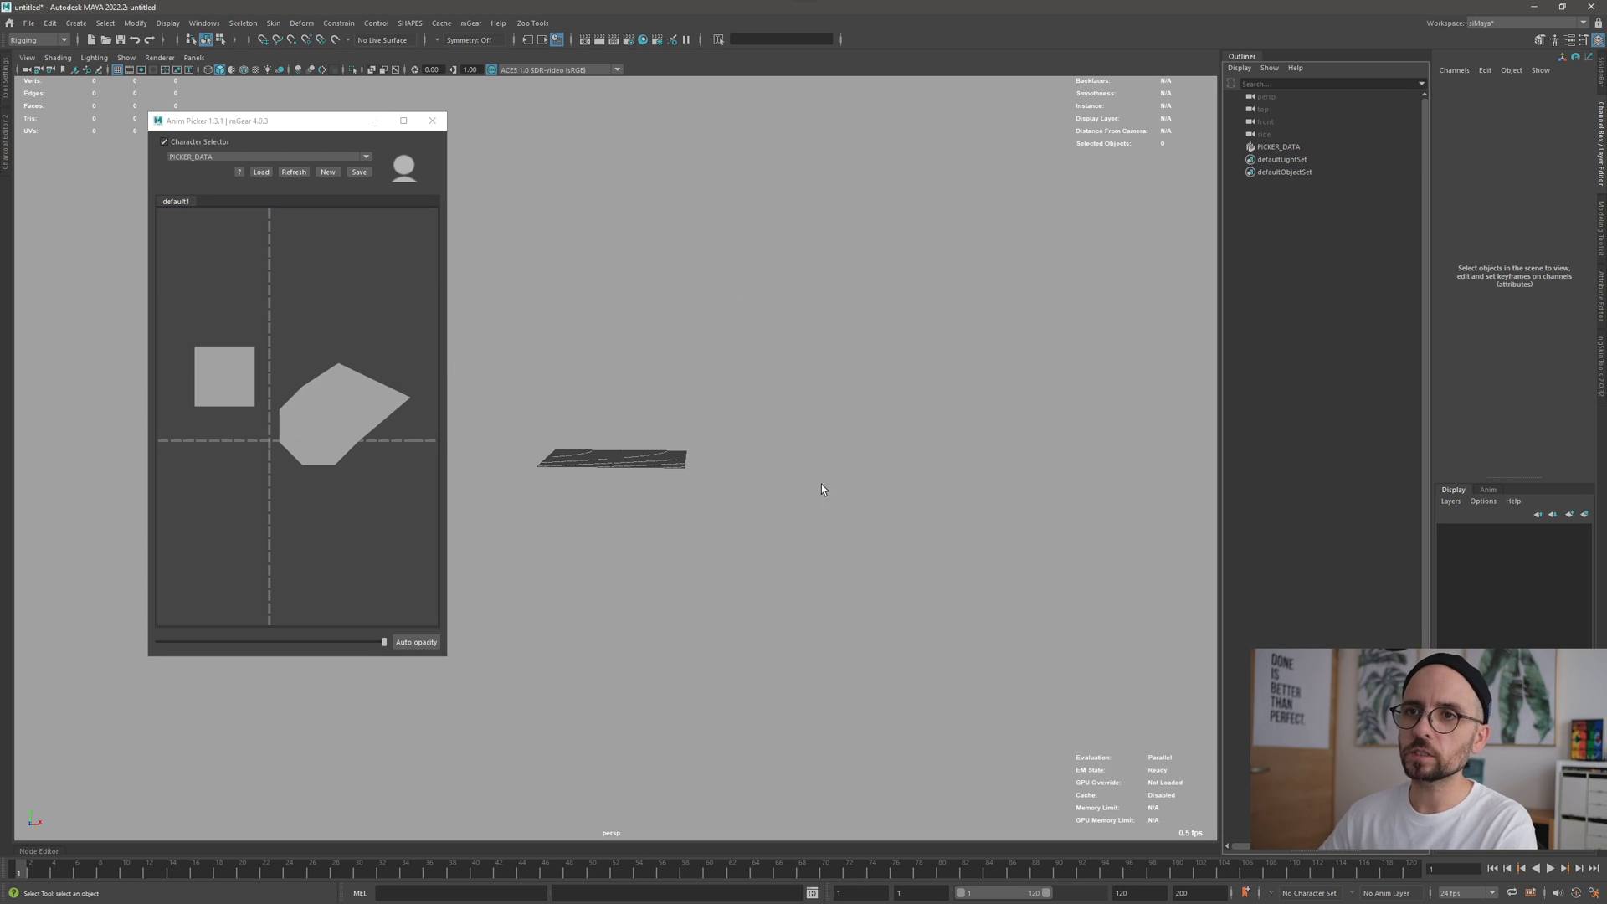
mouse_move(180, 429)
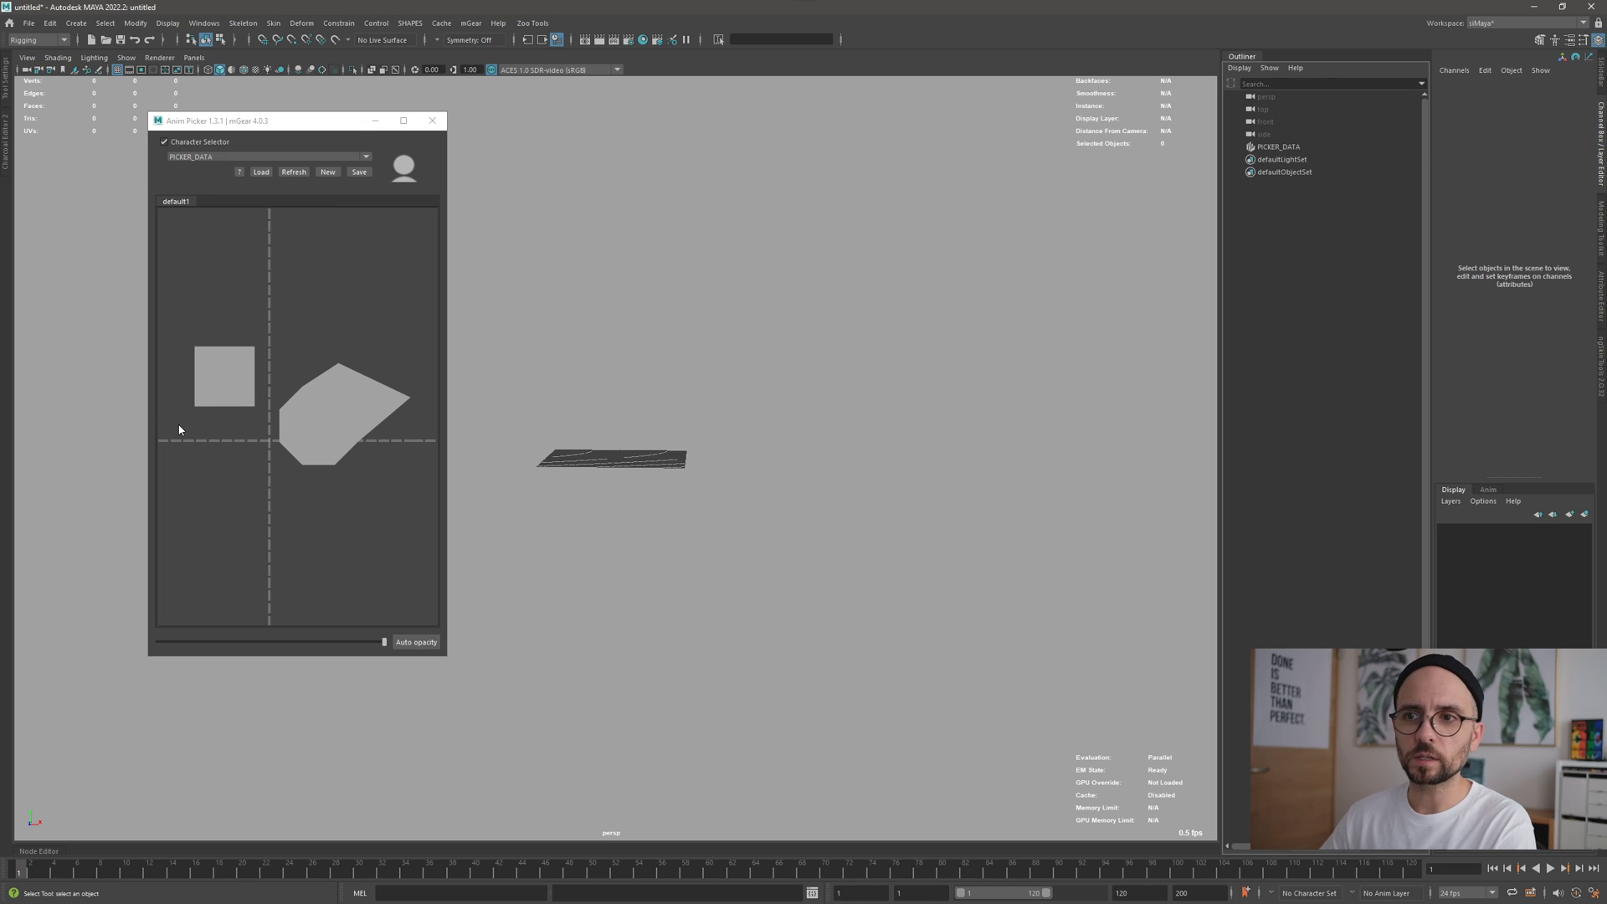
mouse_move(288, 323)
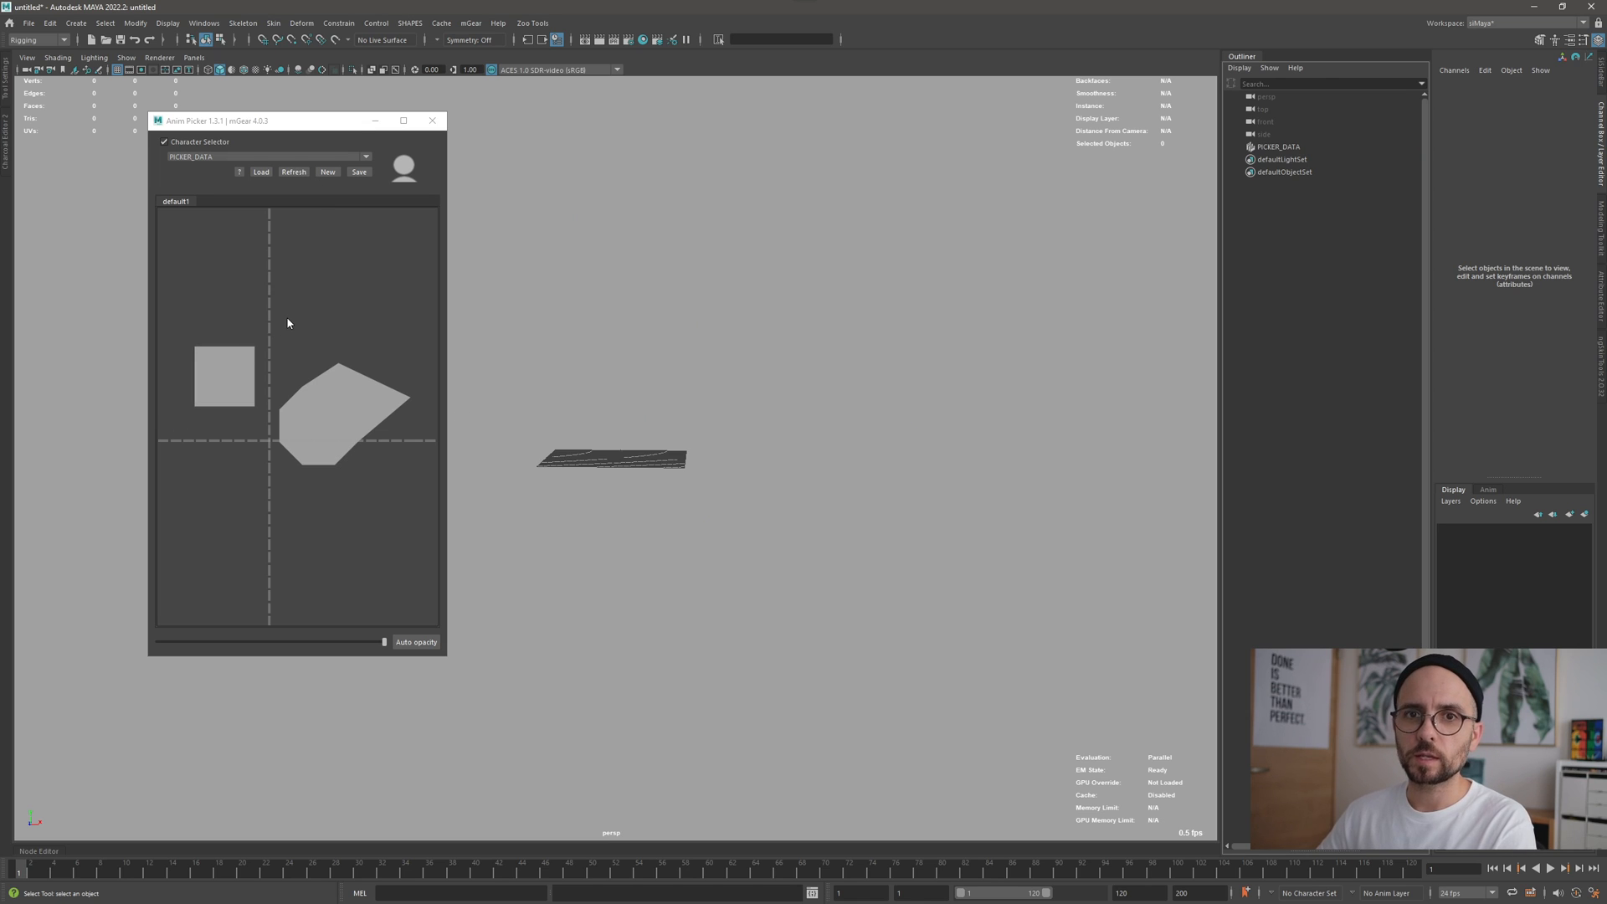
right_click(264, 313)
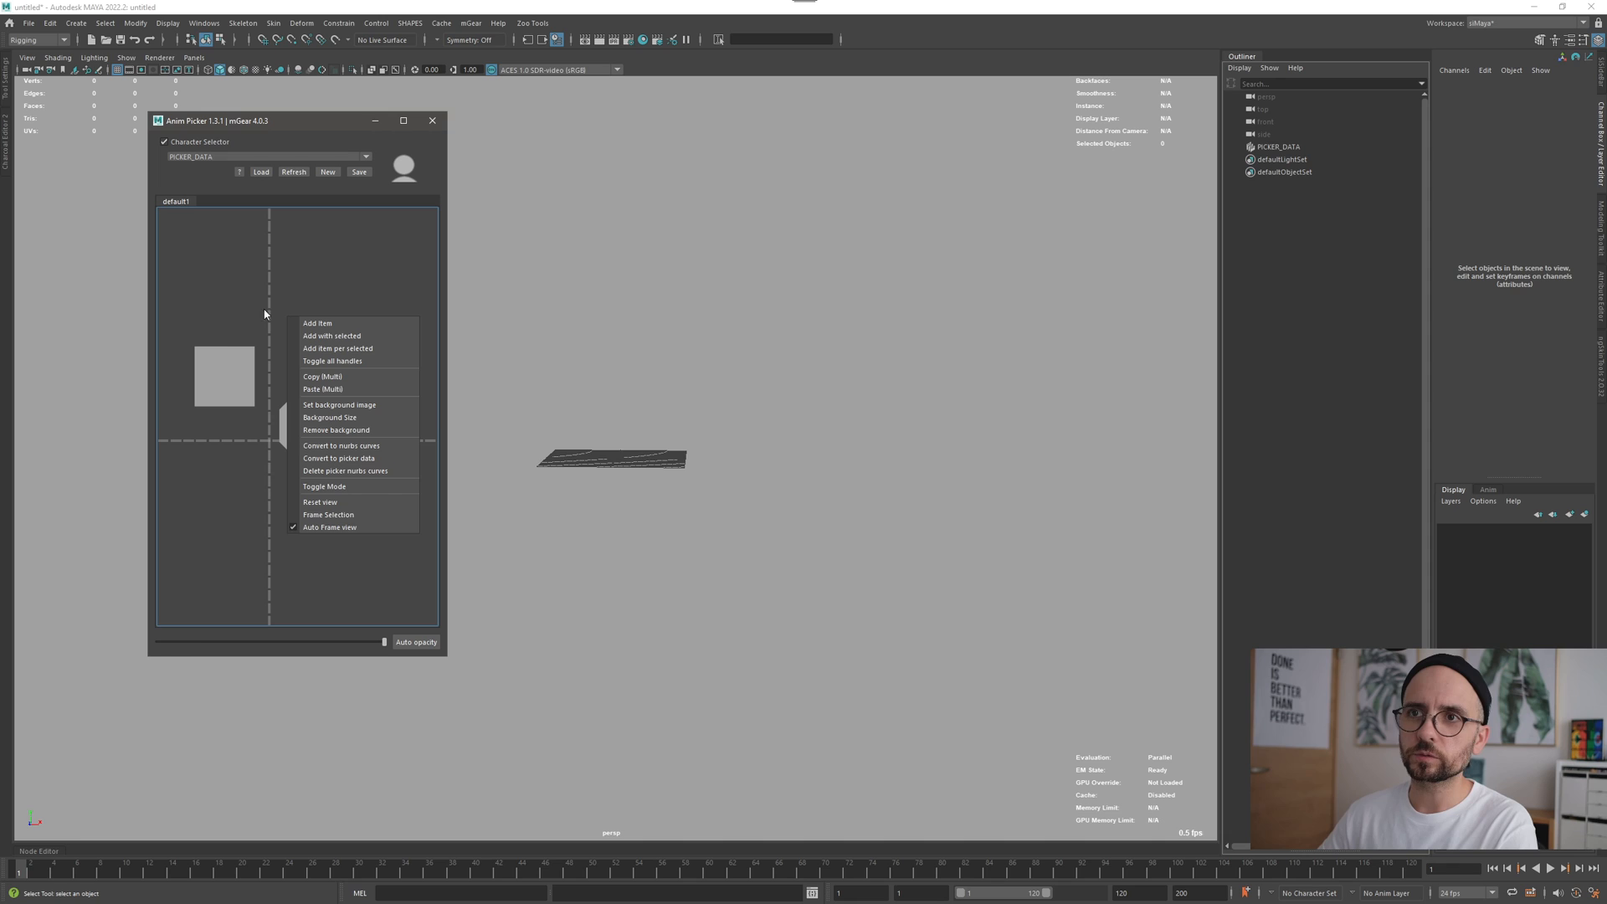
mouse_move(254, 299)
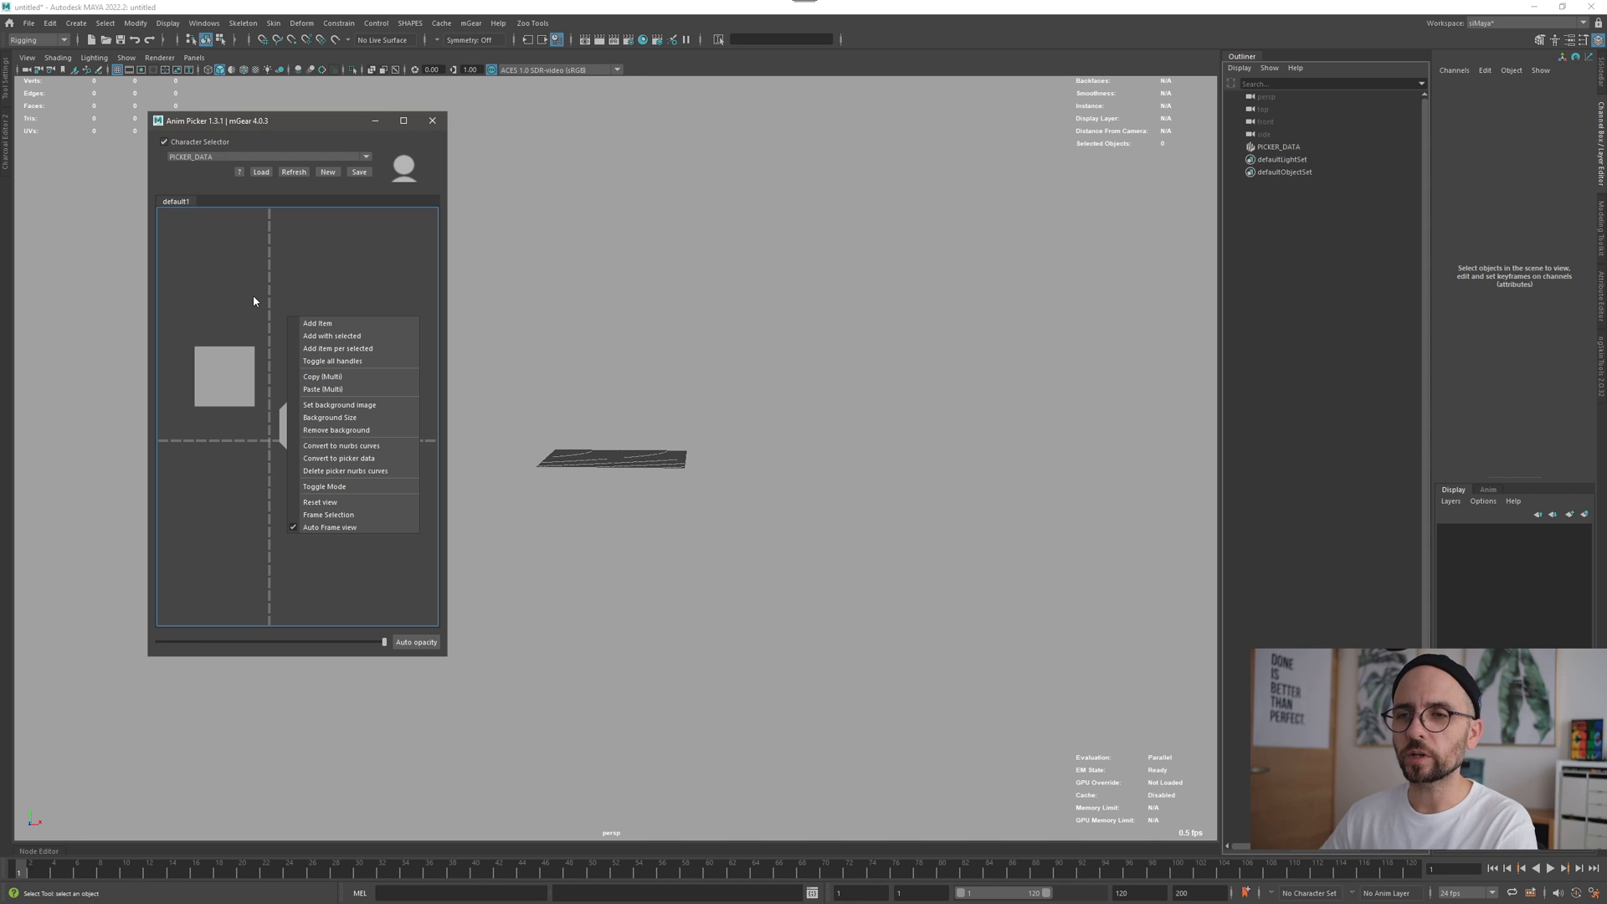
mouse_move(249, 294)
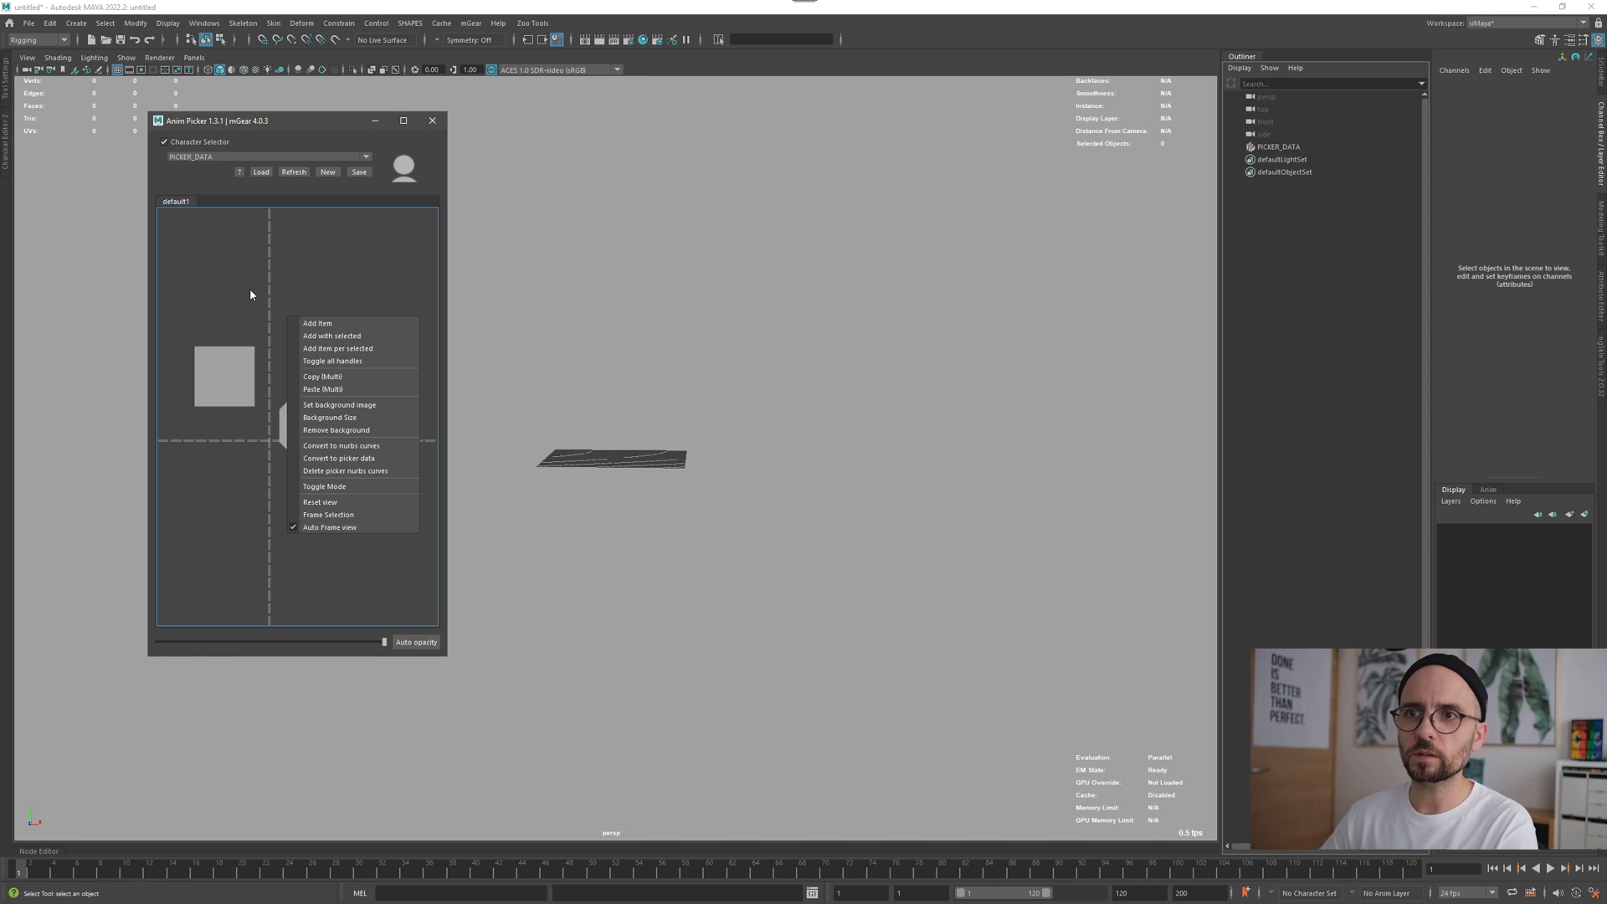
mouse_move(242, 290)
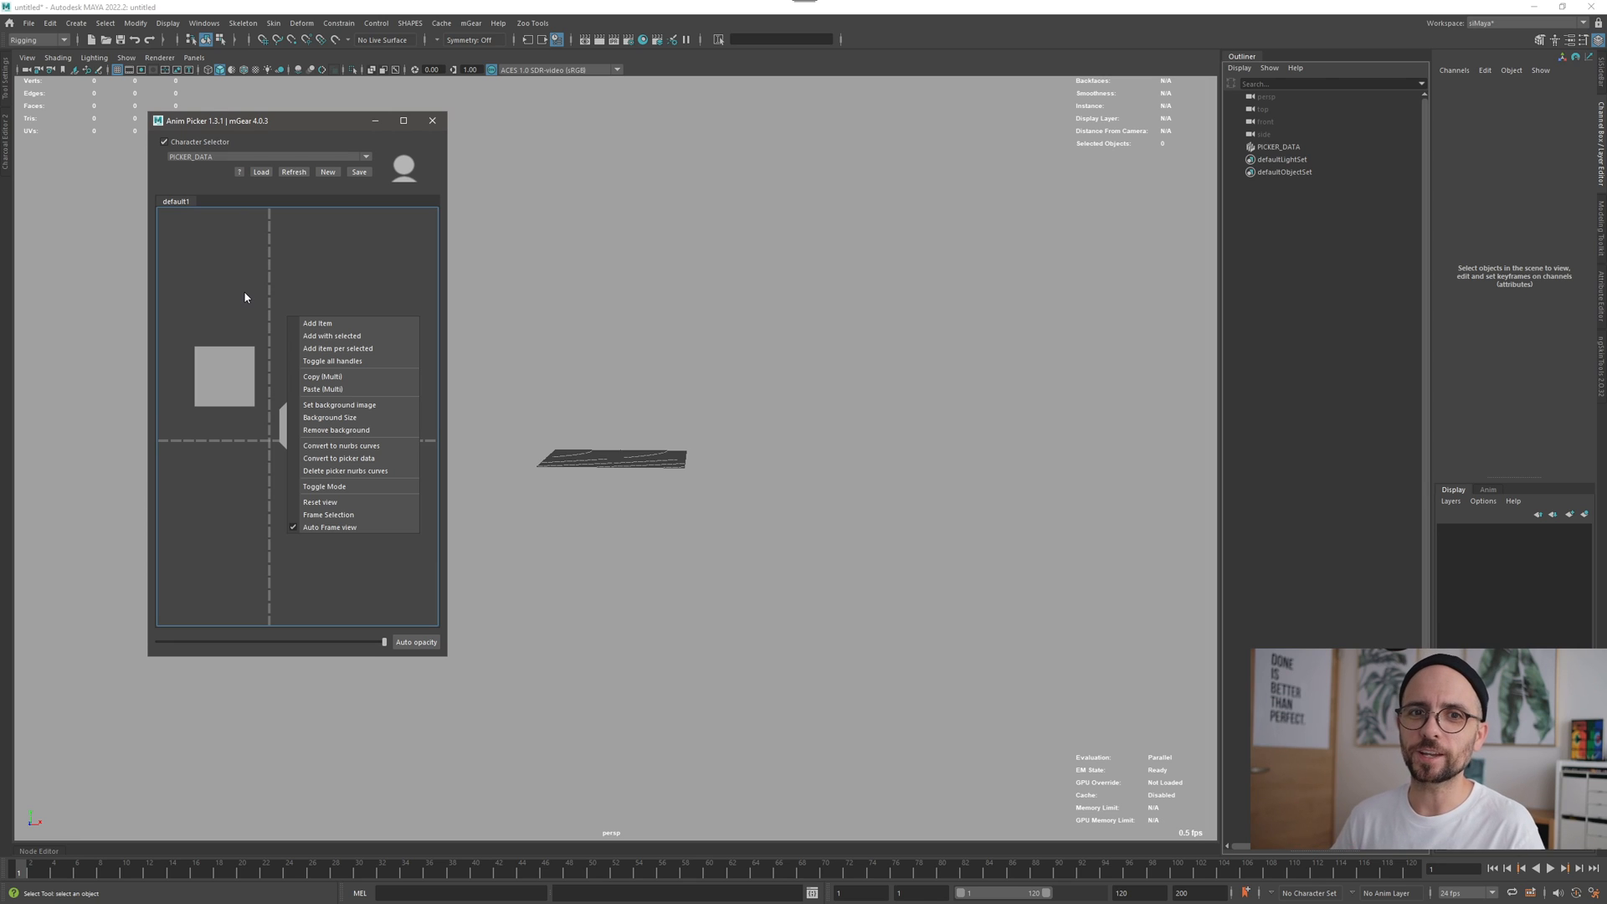
mouse_move(271, 323)
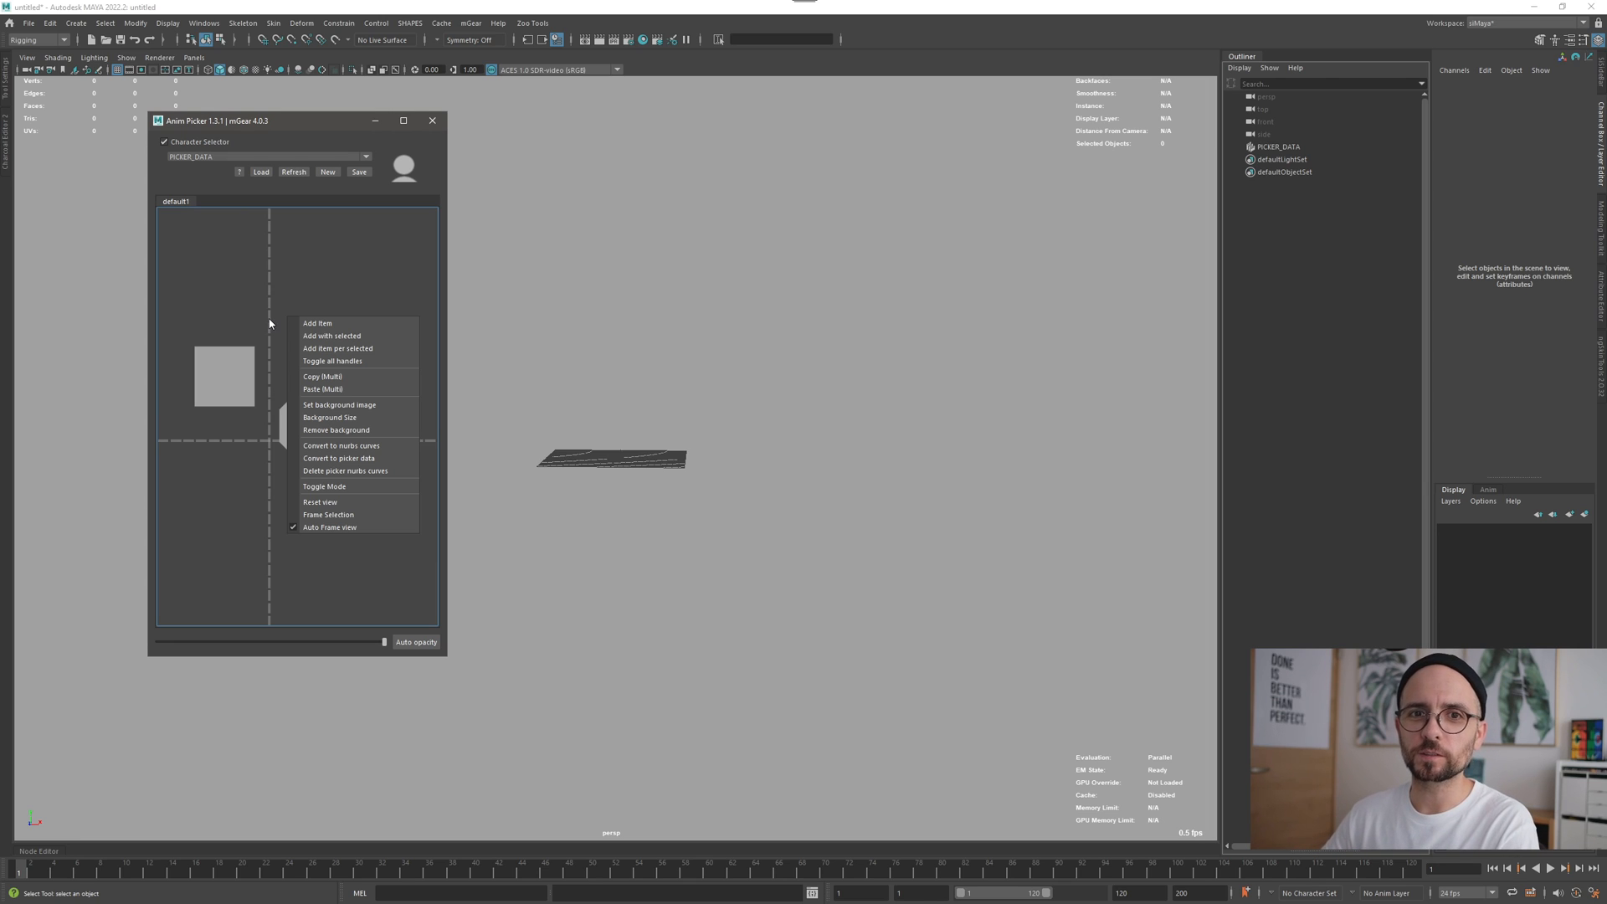
mouse_move(271, 302)
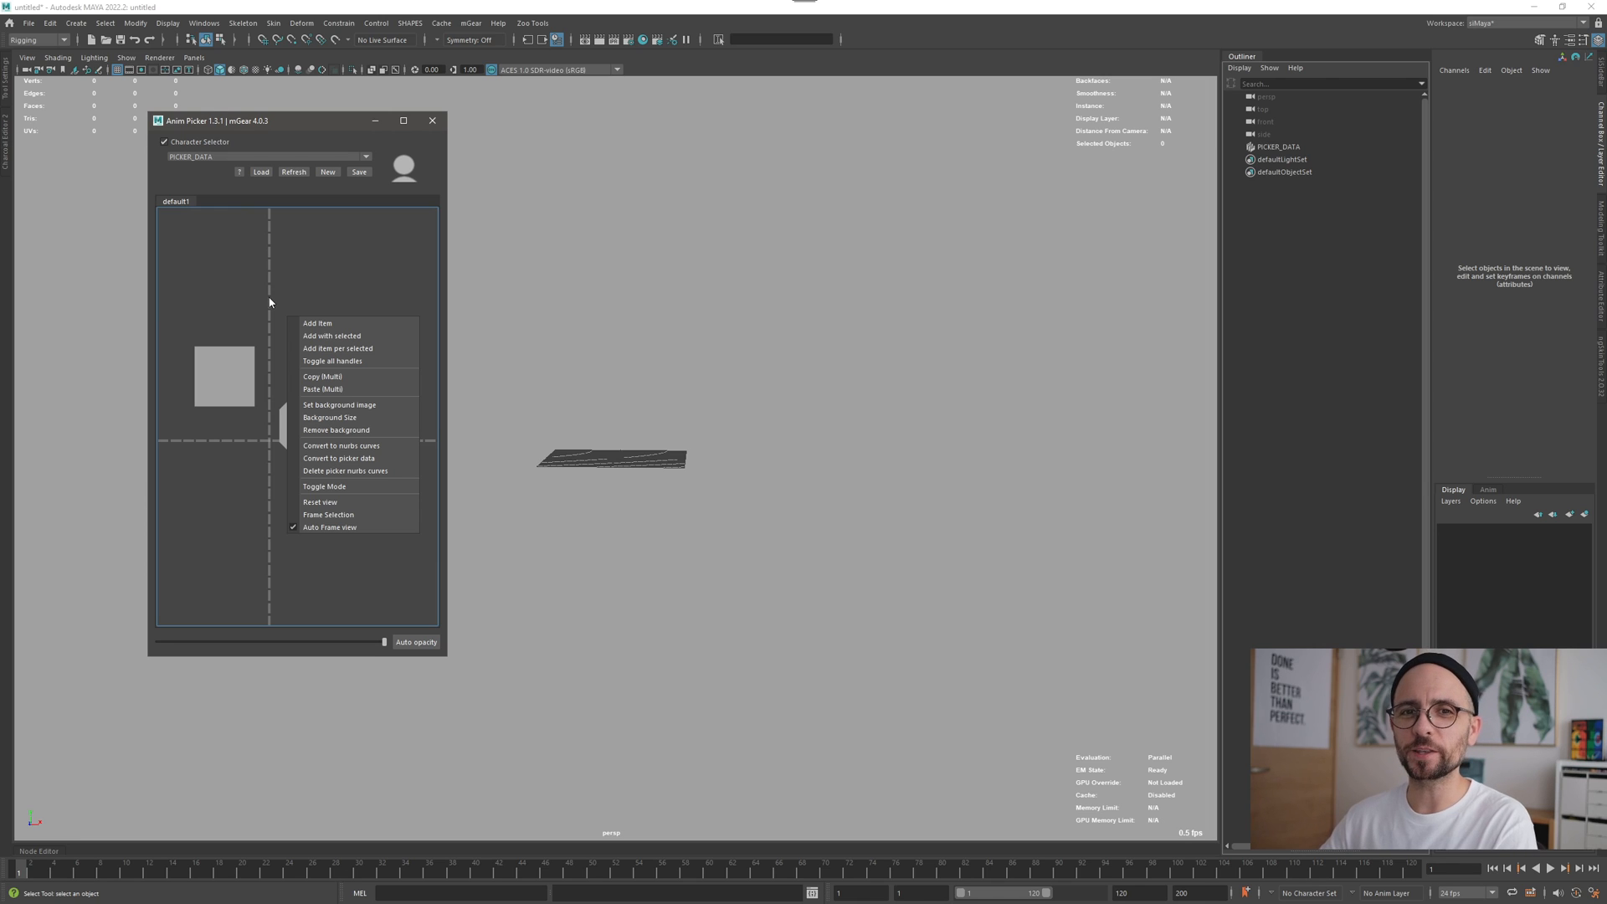
mouse_move(379, 313)
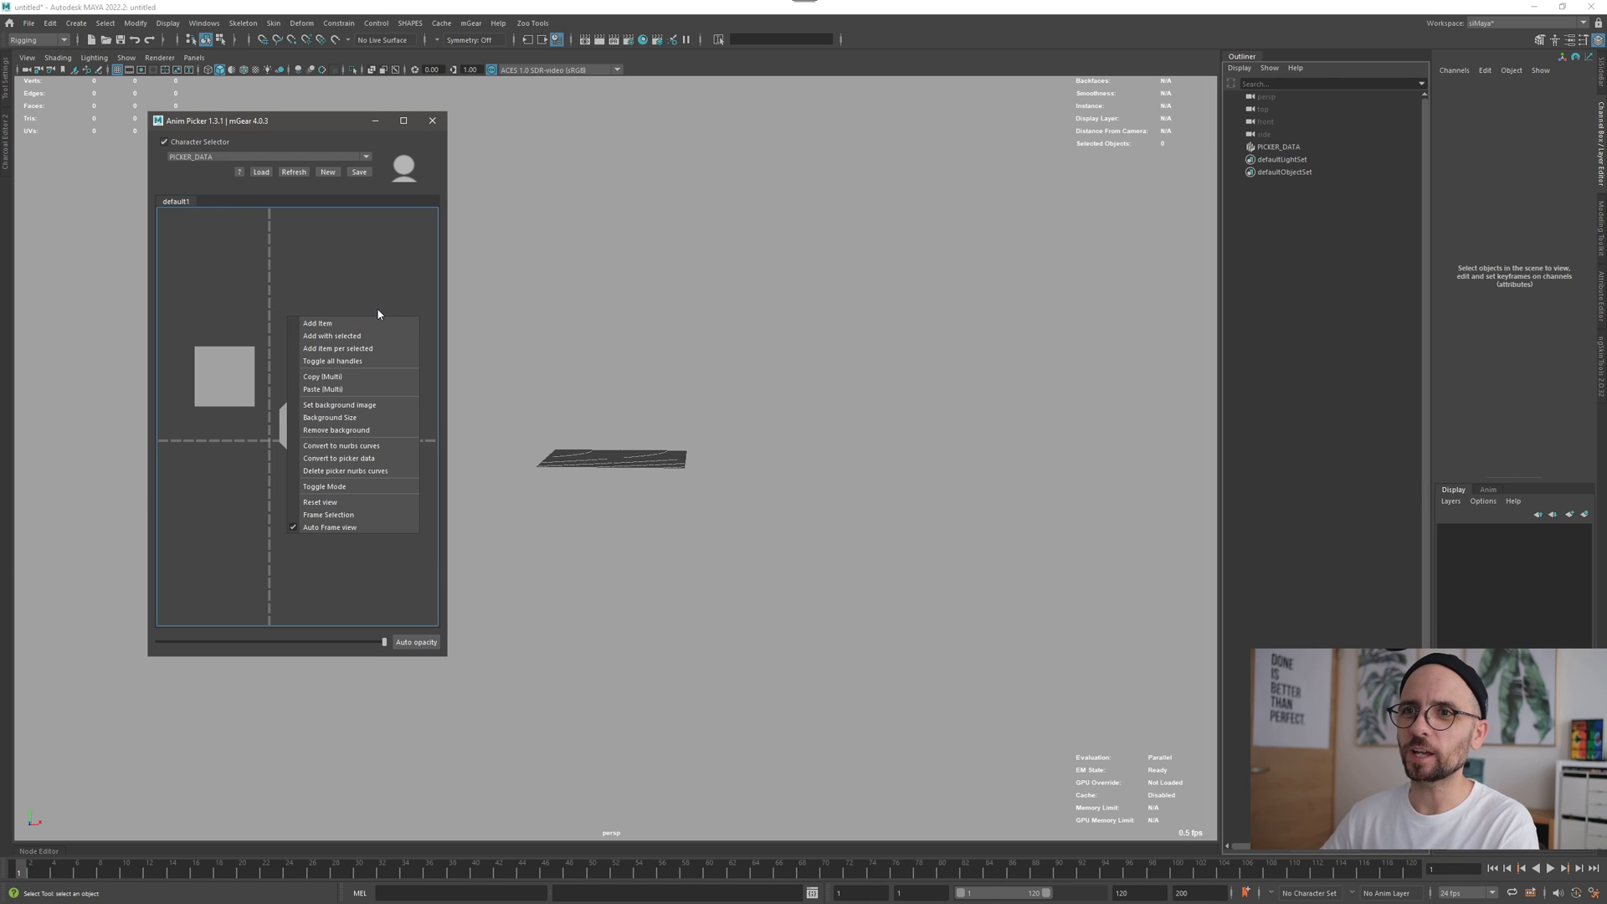
mouse_move(316, 269)
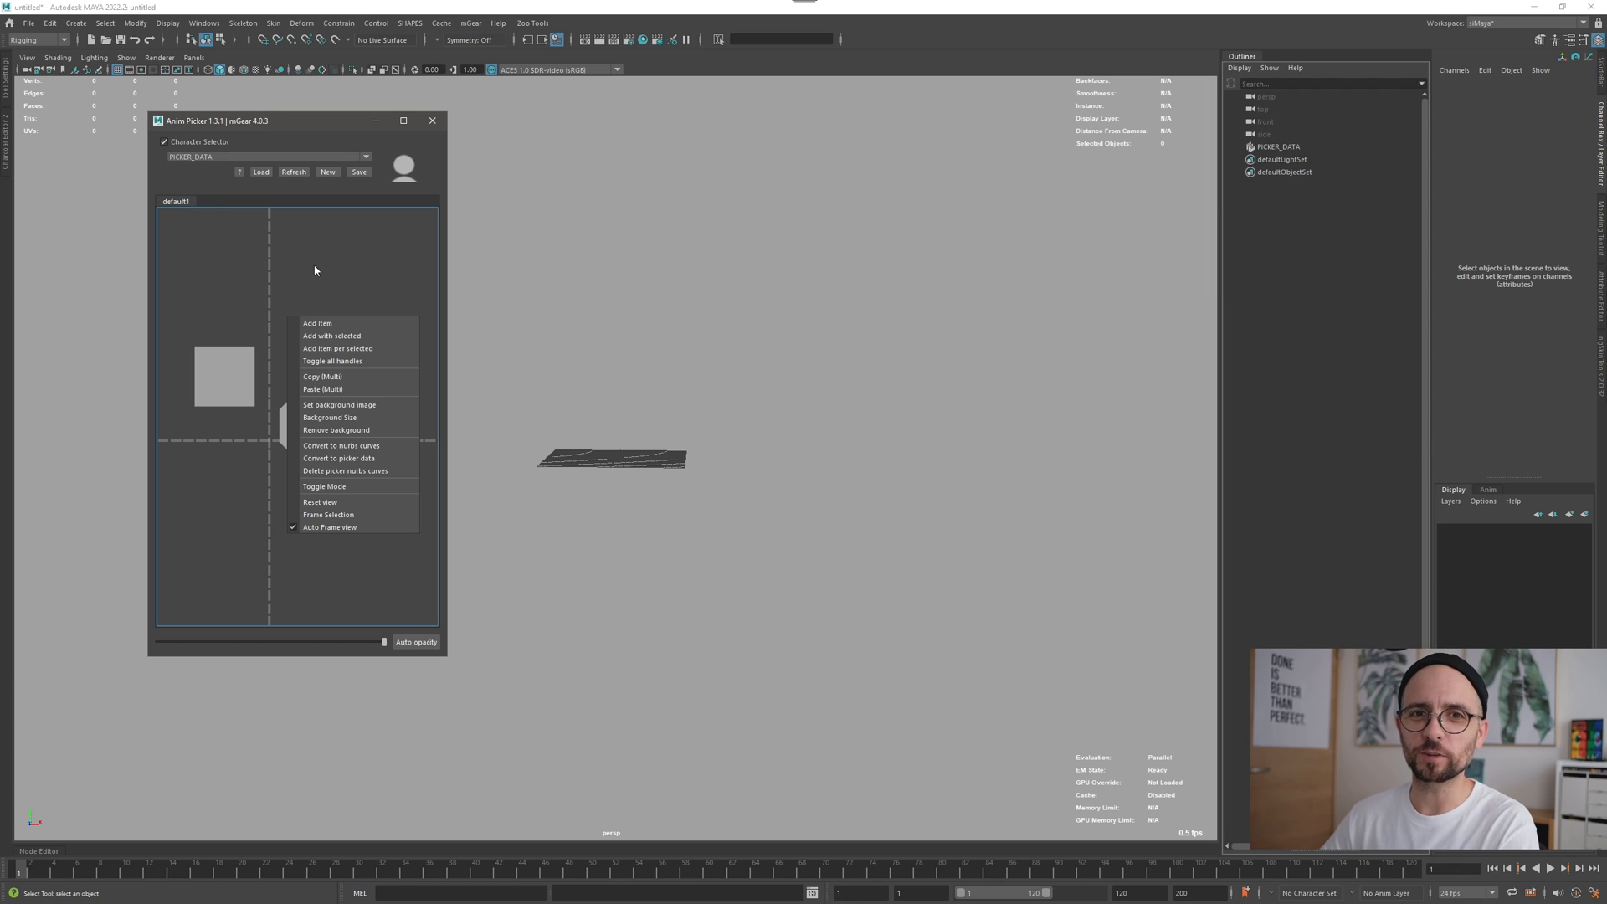
mouse_move(271, 136)
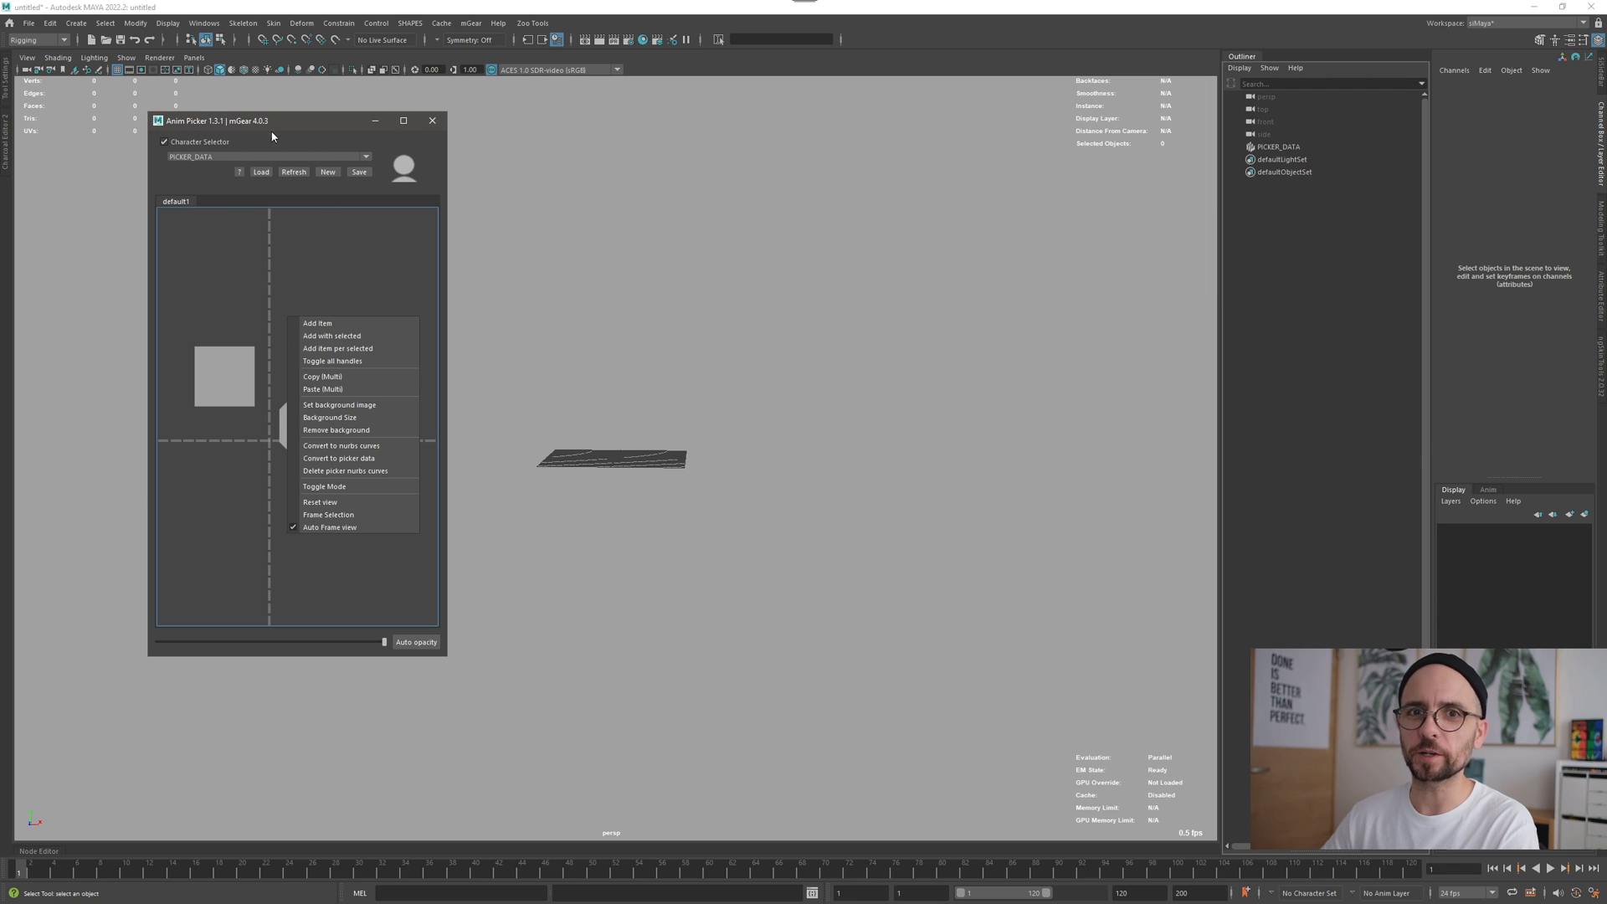
mouse_move(427, 673)
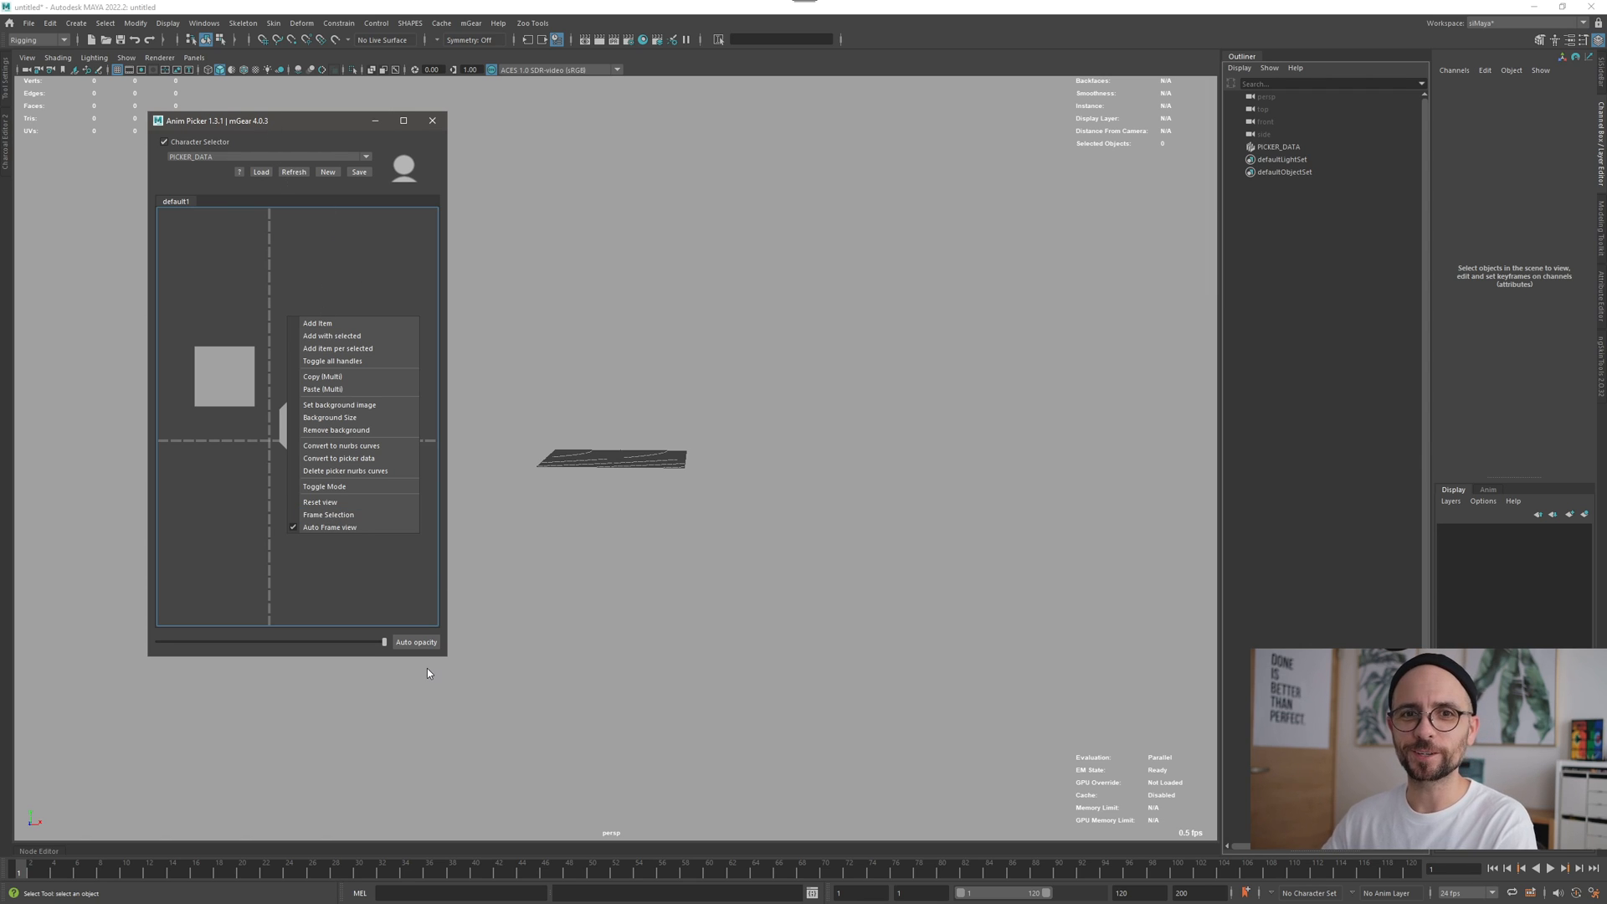